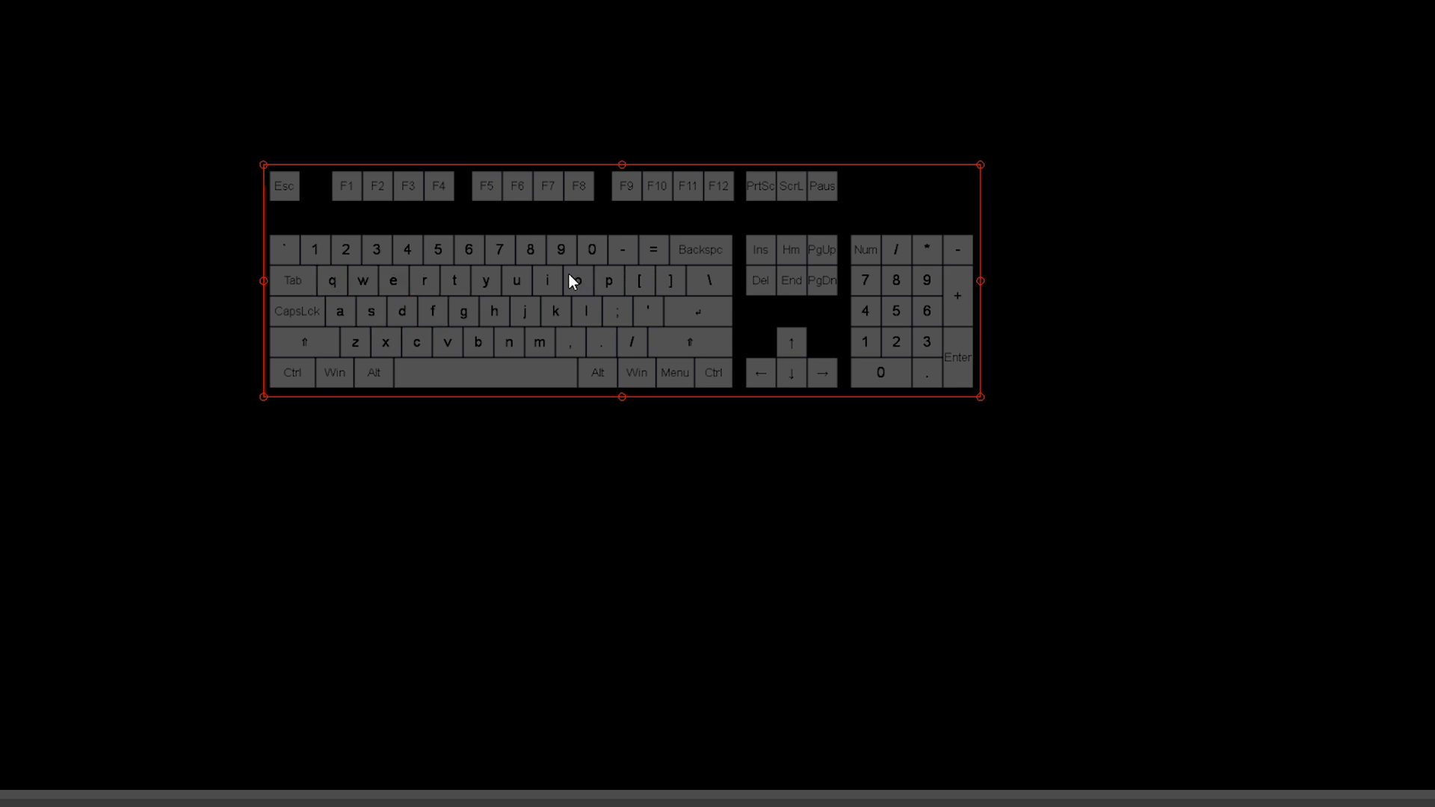
# Download the NohBoard zip archive from its SourceForge project page
pyautogui.press('r')
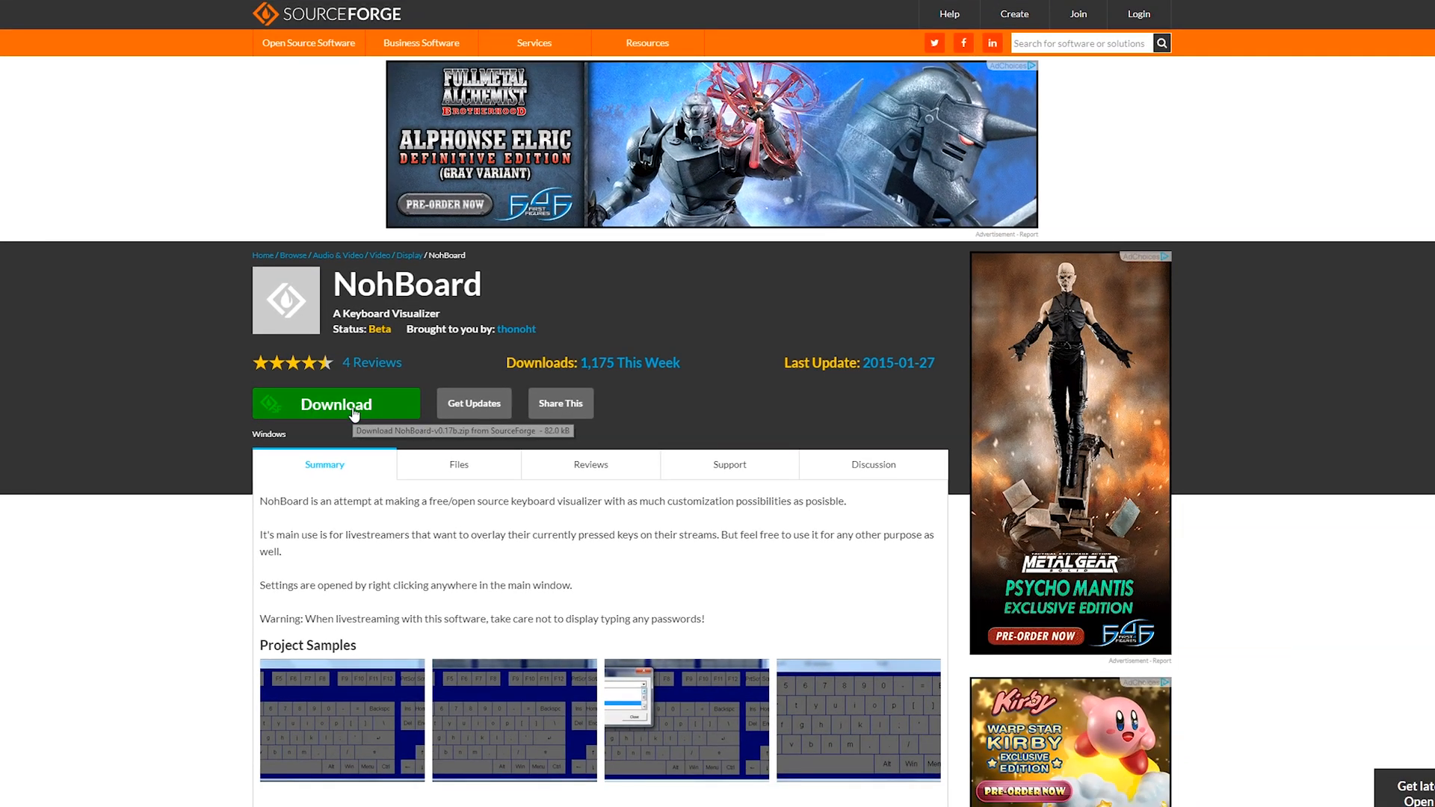
pyautogui.click(335, 403)
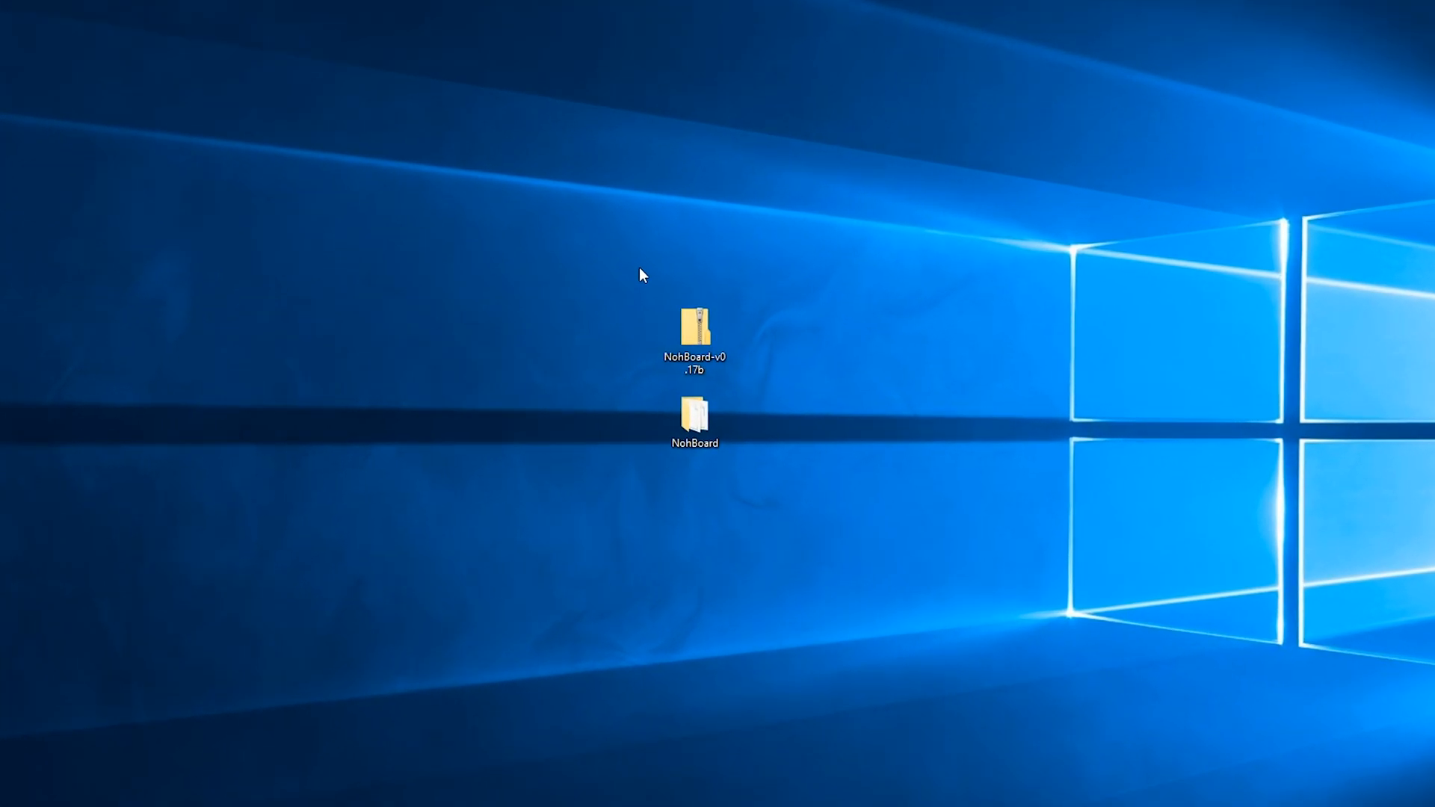
# Open the extracted NohBoard folder from the desktop in File Explorer
pyautogui.click(693, 329)
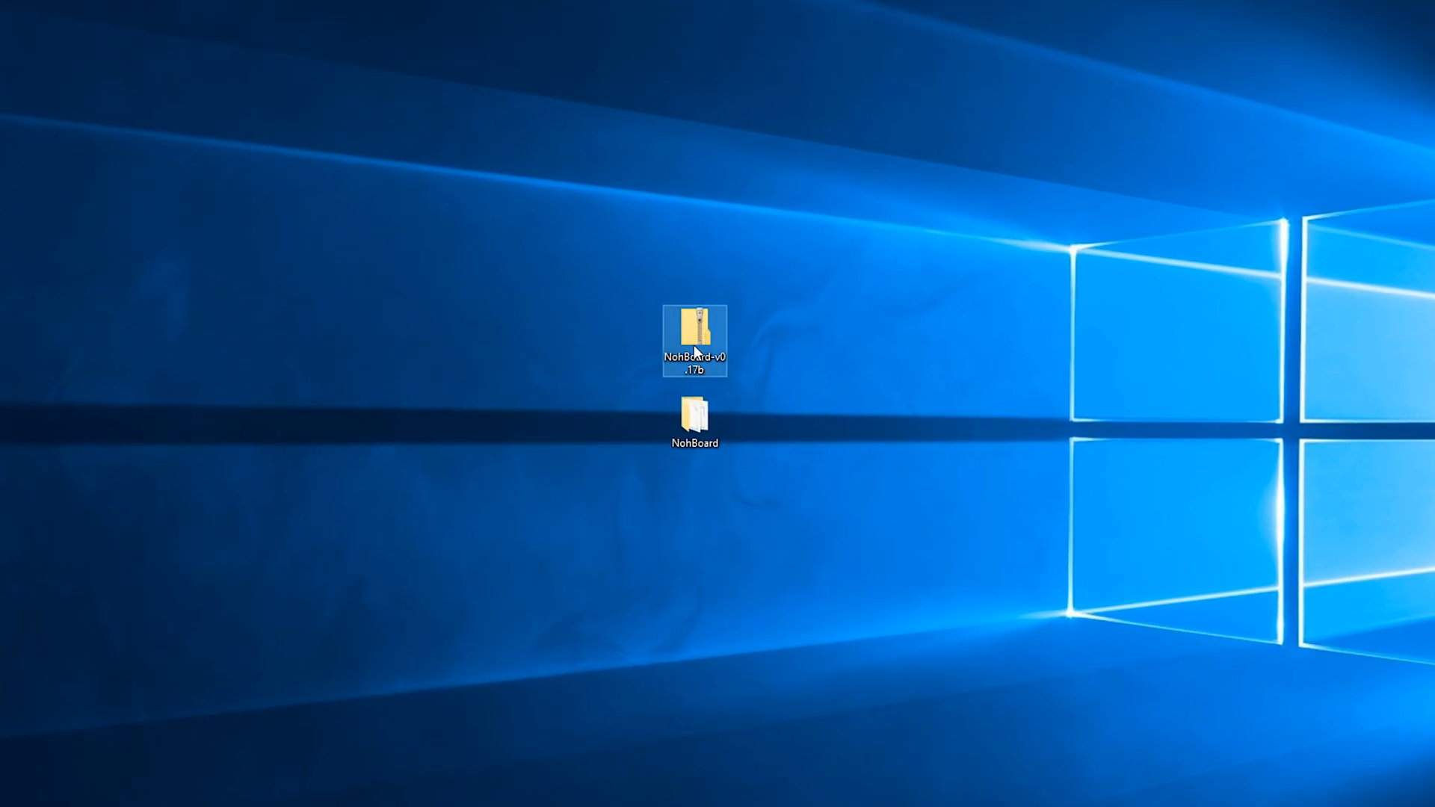
pyautogui.click(693, 421)
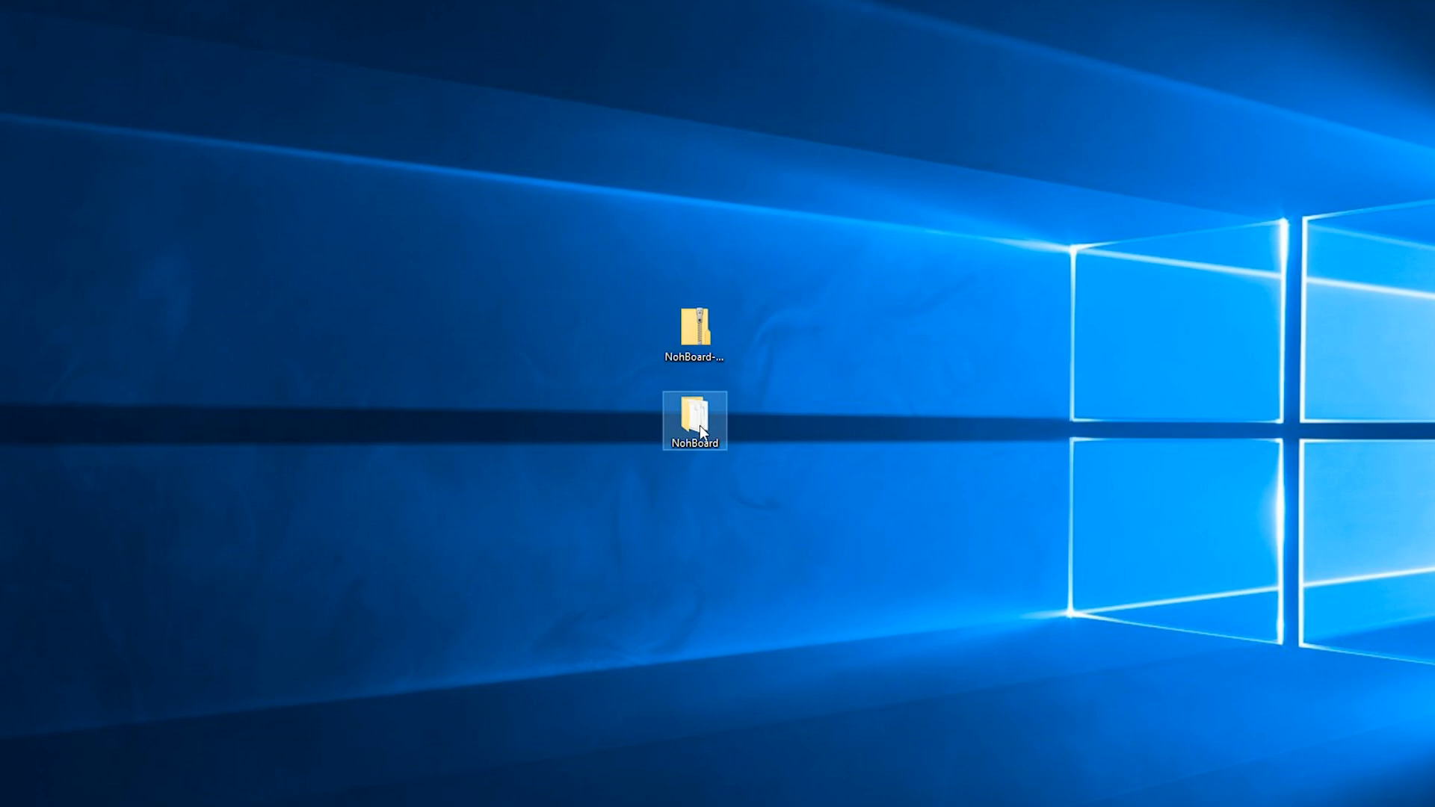
pyautogui.doubleClick(693, 421)
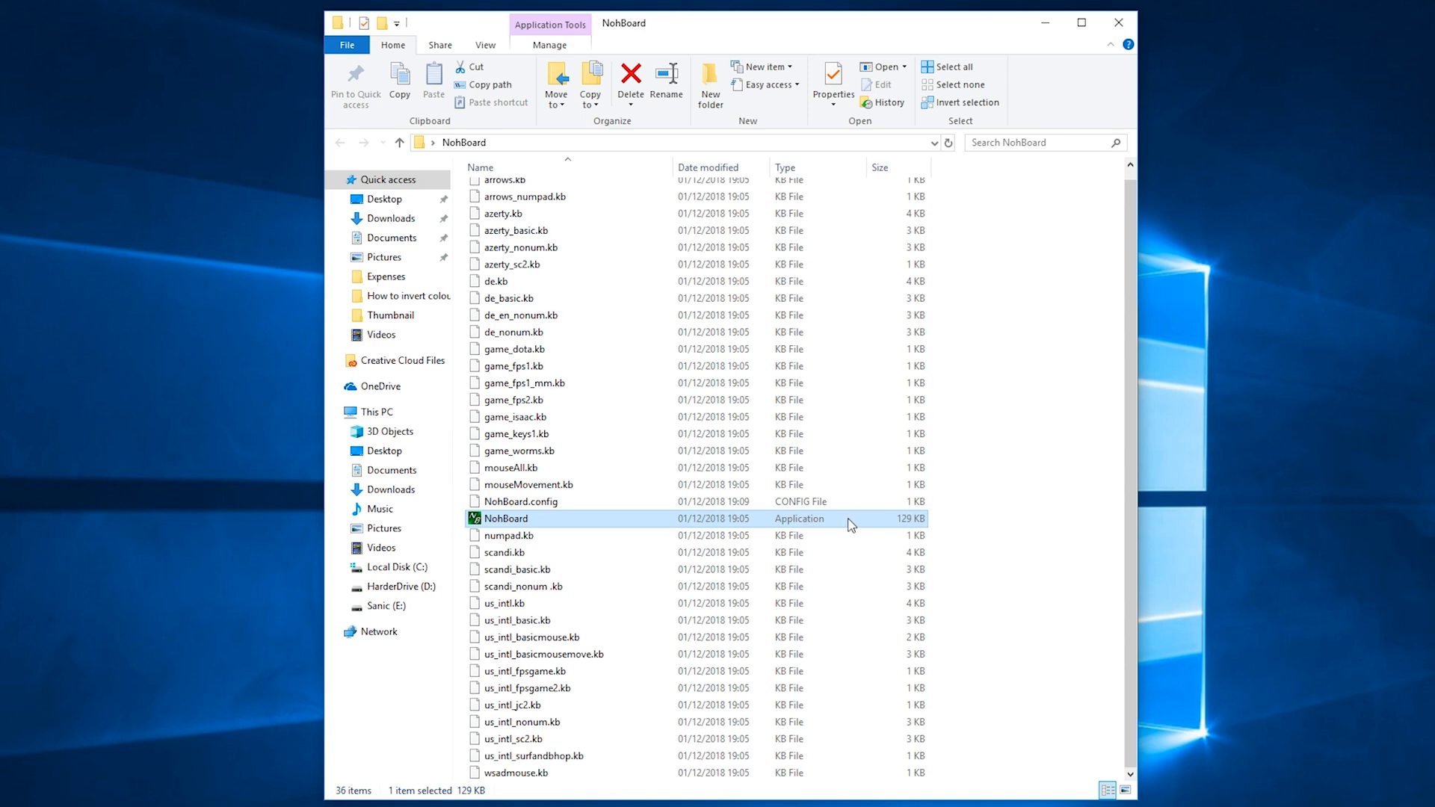
pyautogui.moveTo(792, 529)
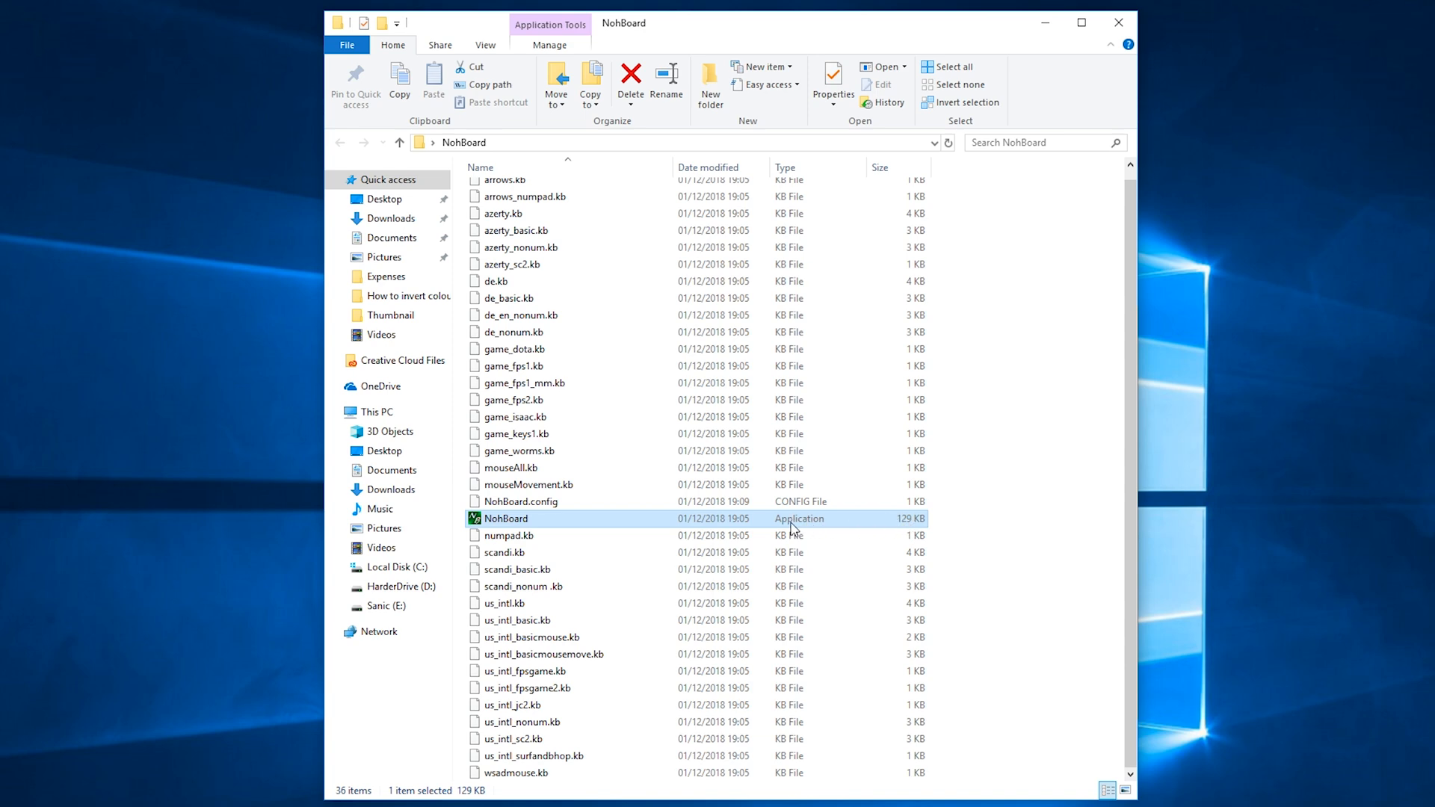
# Launch NohBoard.exe and allow it to run past the unverified publisher warning
pyautogui.doubleClick(504, 519)
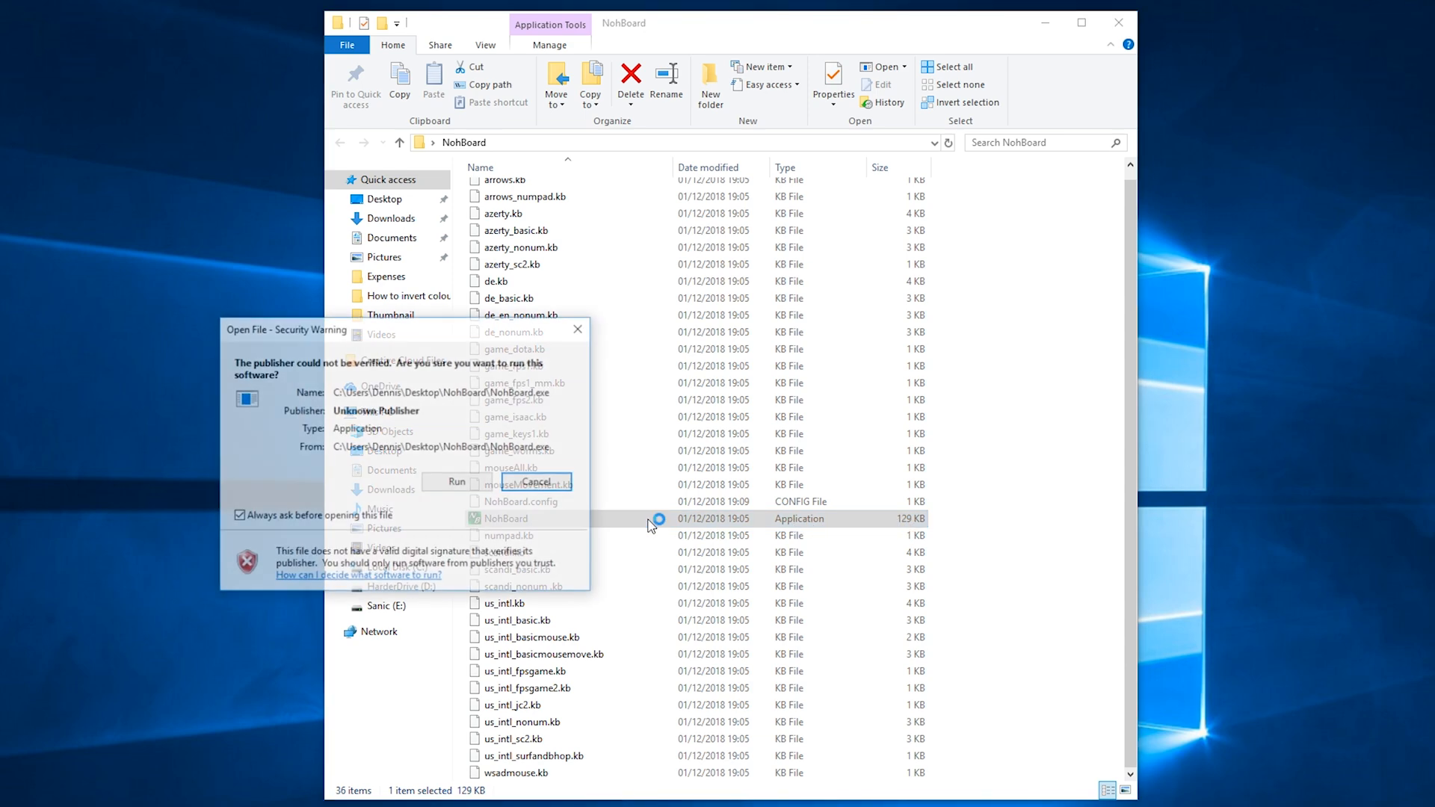
pyautogui.click(456, 482)
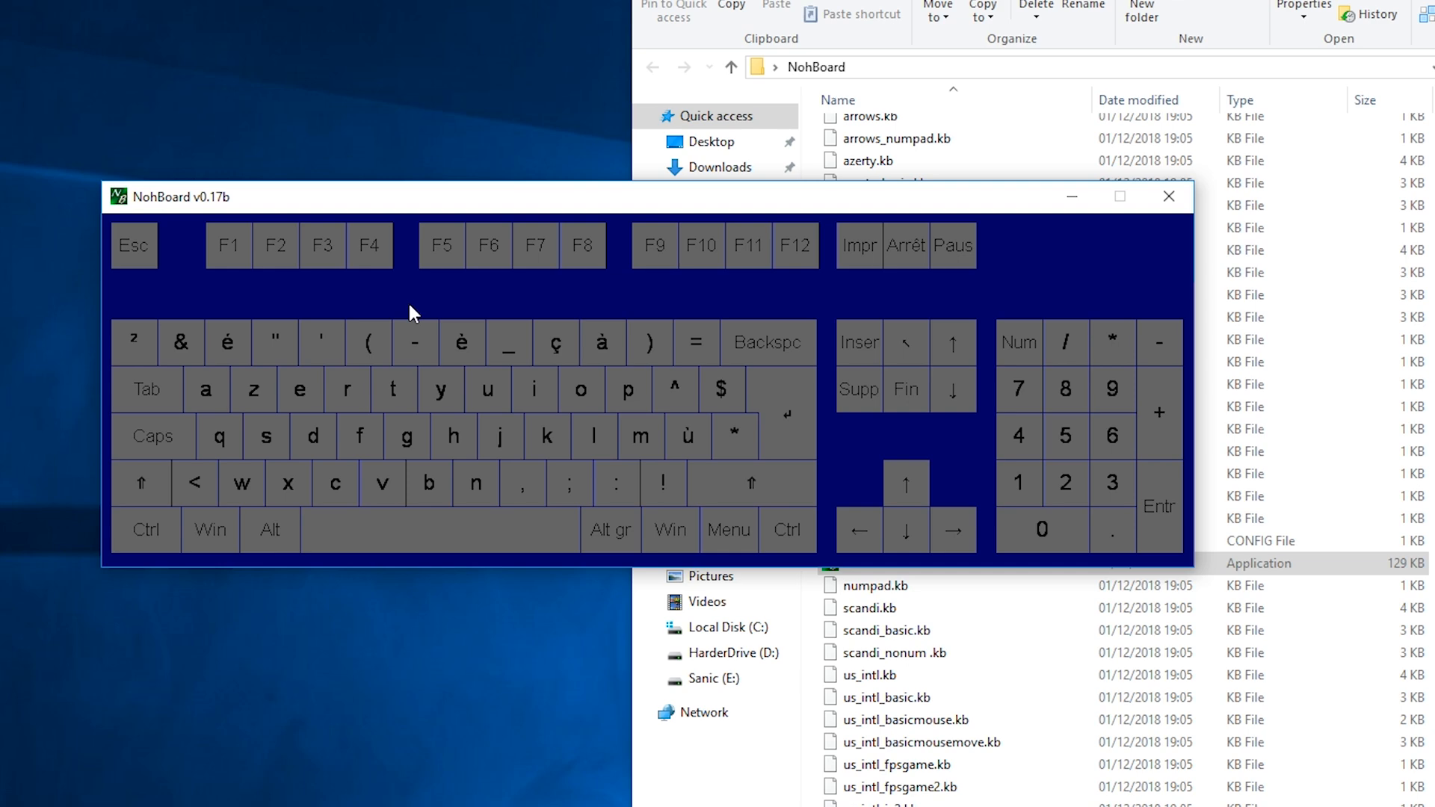
pyautogui.moveTo(223, 401)
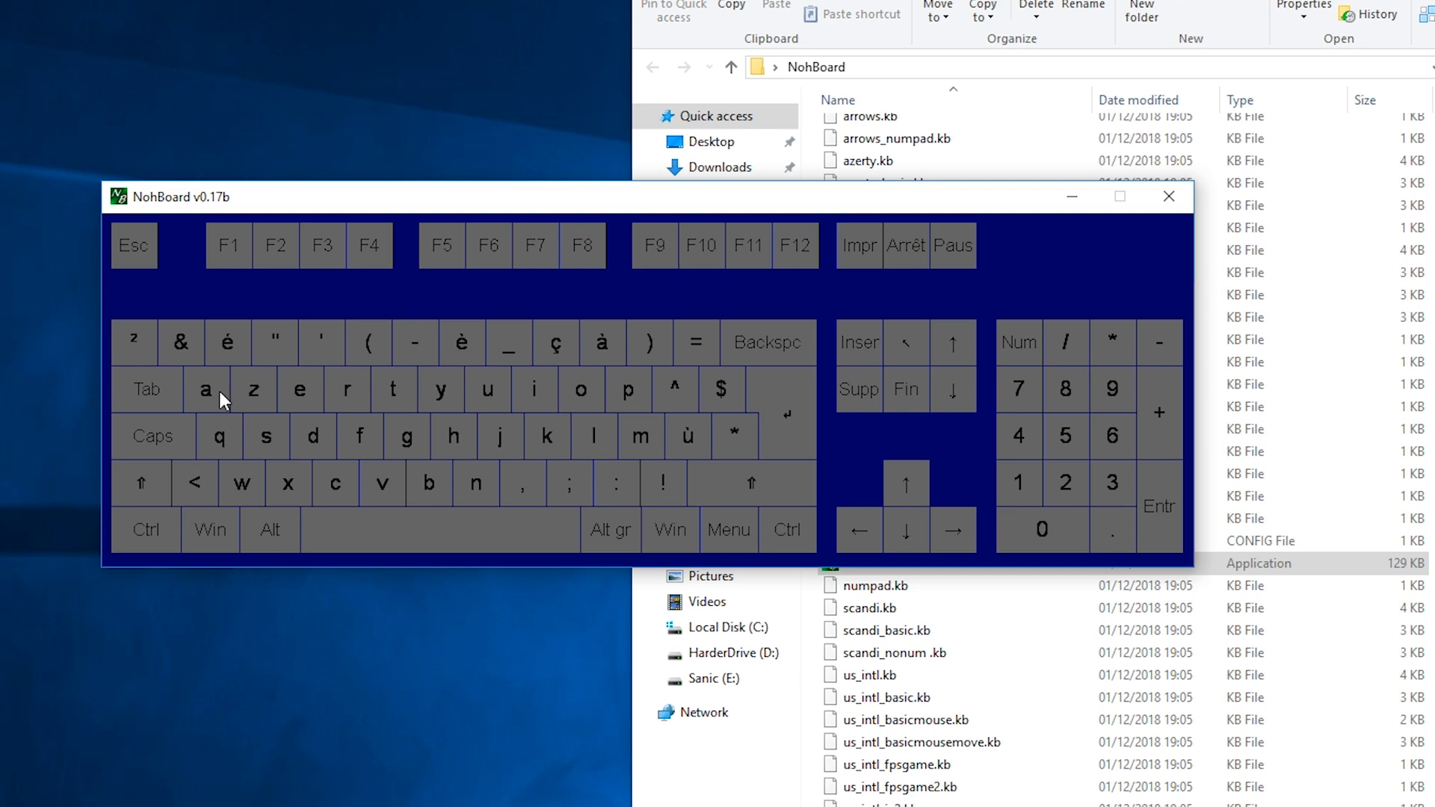
pyautogui.moveTo(284, 438)
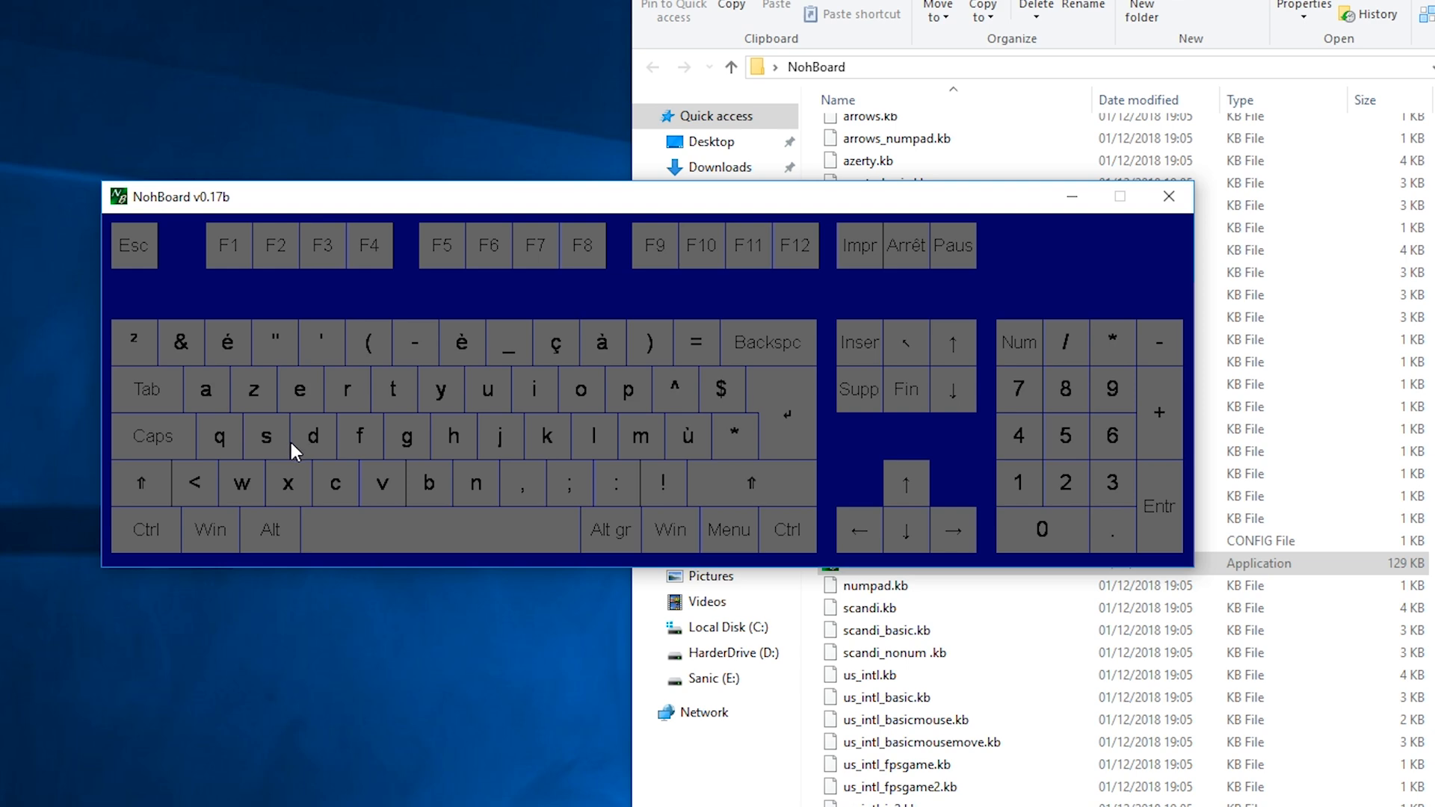
pyautogui.moveTo(189, 395)
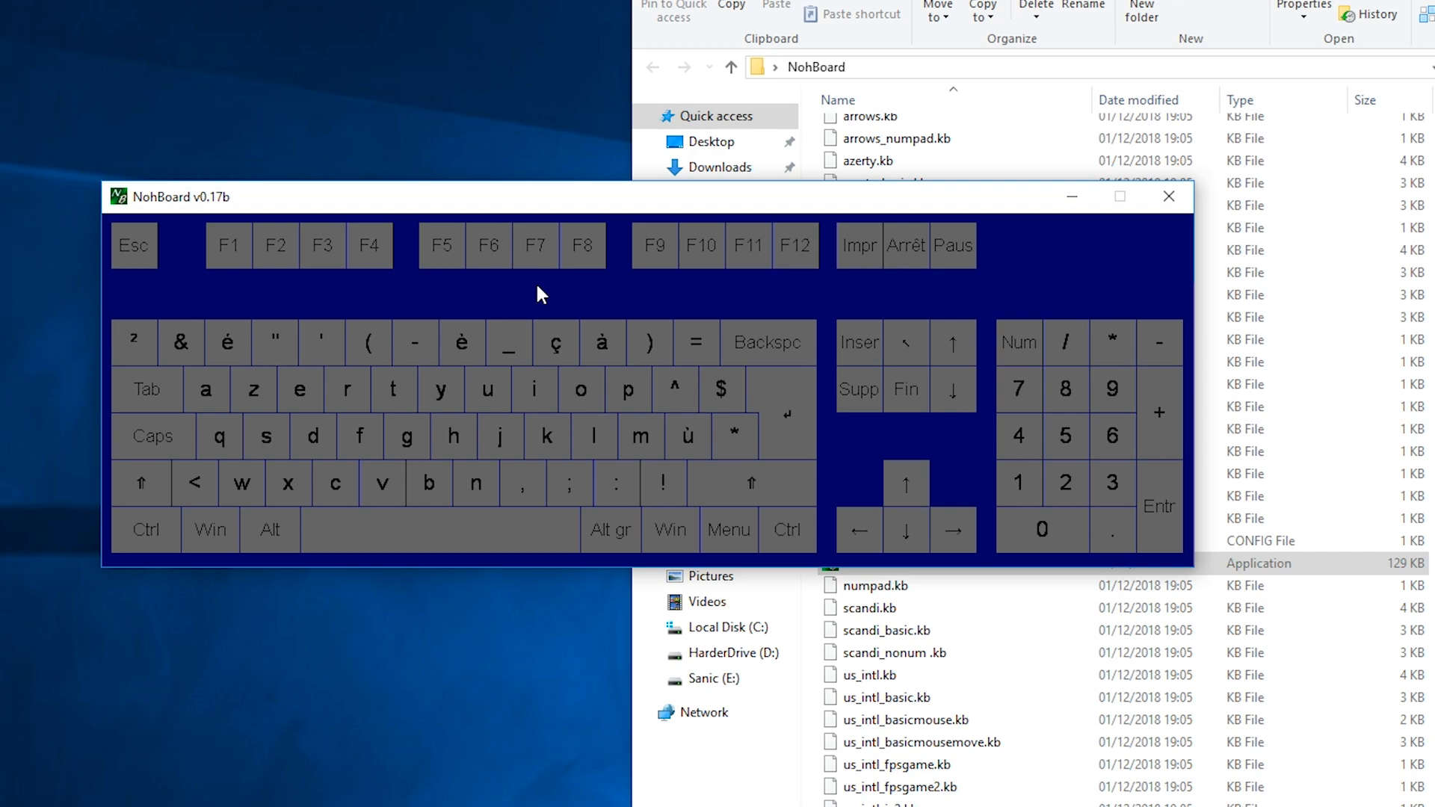
# In NohBoard settings, change the keyboard layout from azerty.kb to us_intl.kb and apply it
pyautogui.rightClick(540, 293)
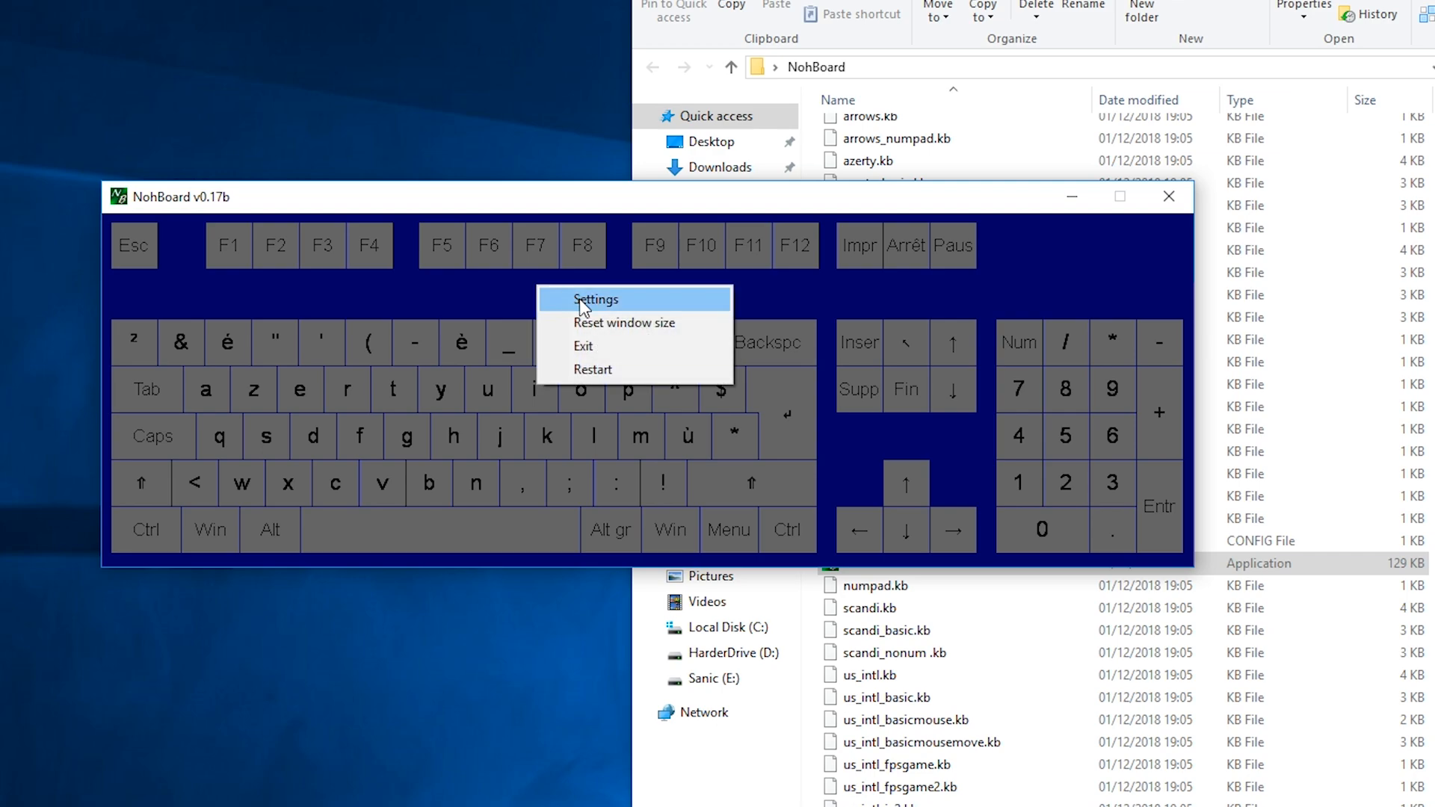
pyautogui.click(596, 299)
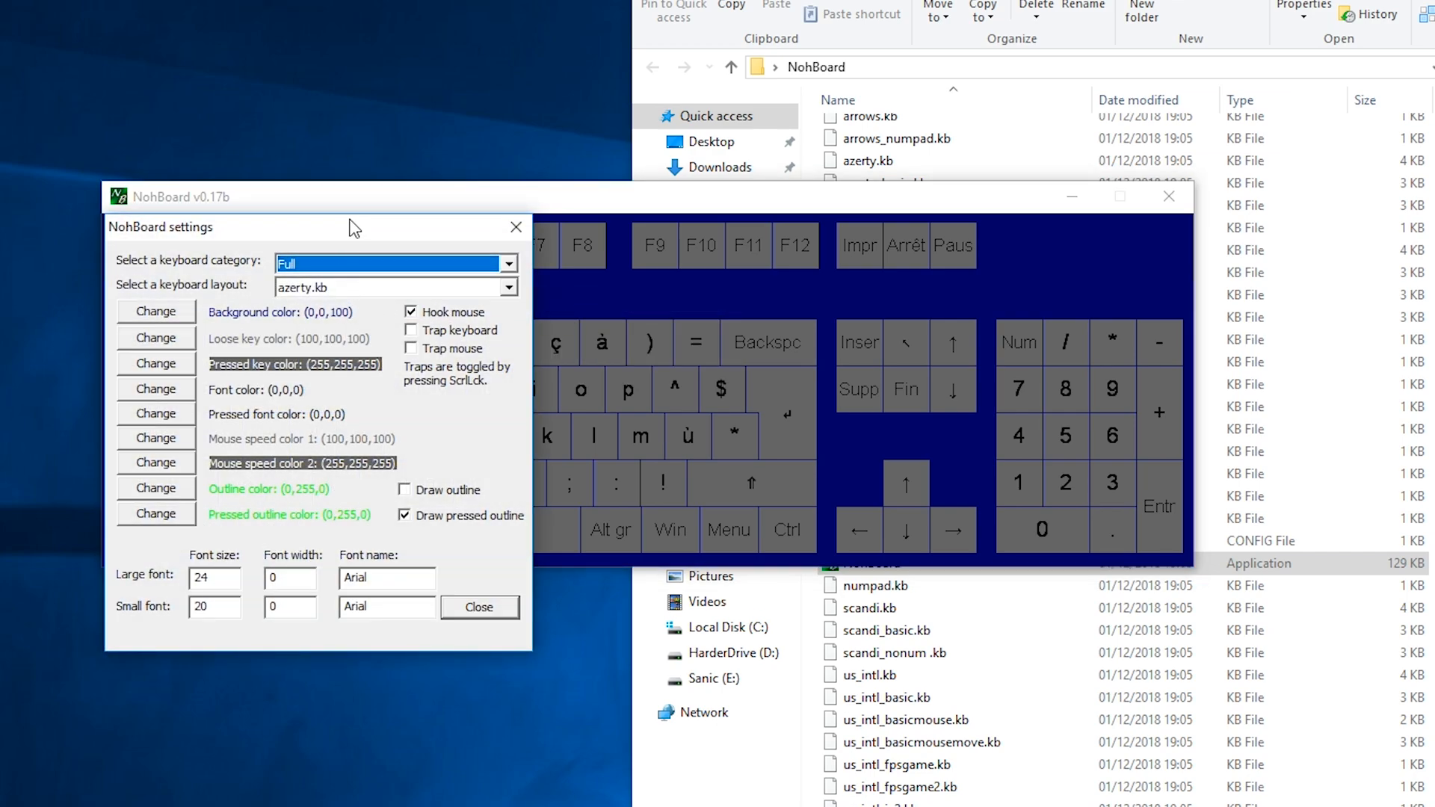
pyautogui.moveTo(353, 227); pyautogui.dragTo(428, 231)
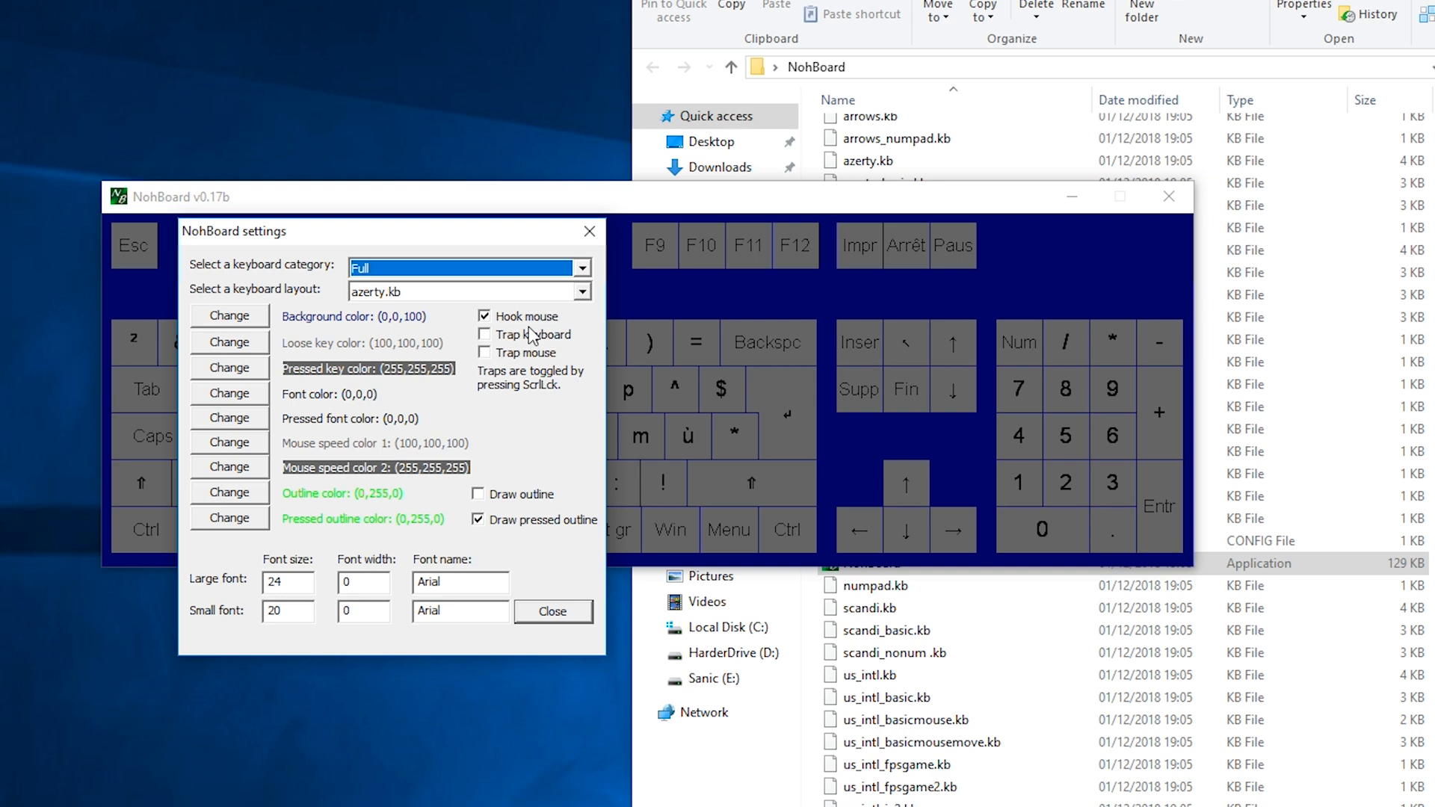
pyautogui.moveTo(264, 300)
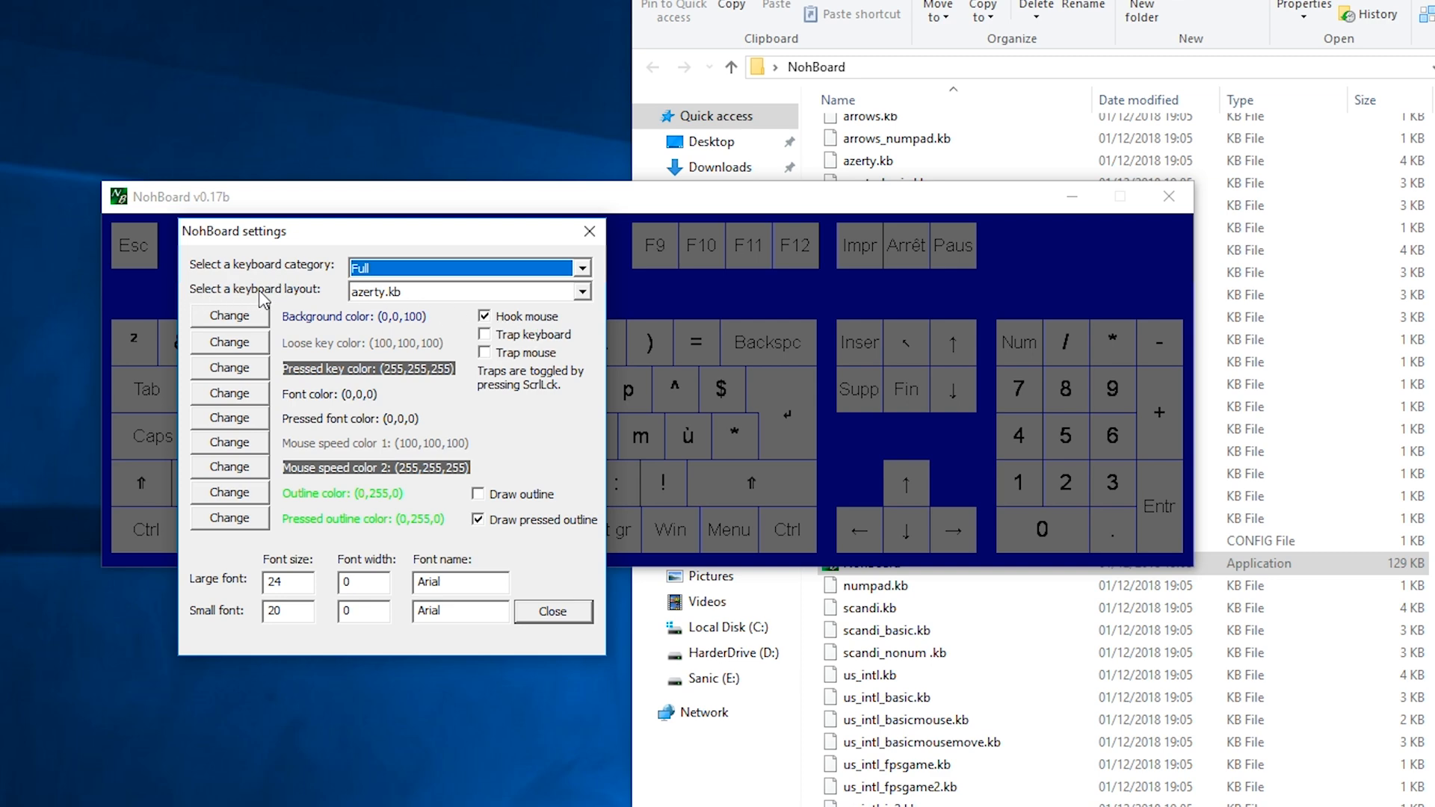
pyautogui.moveTo(414, 304)
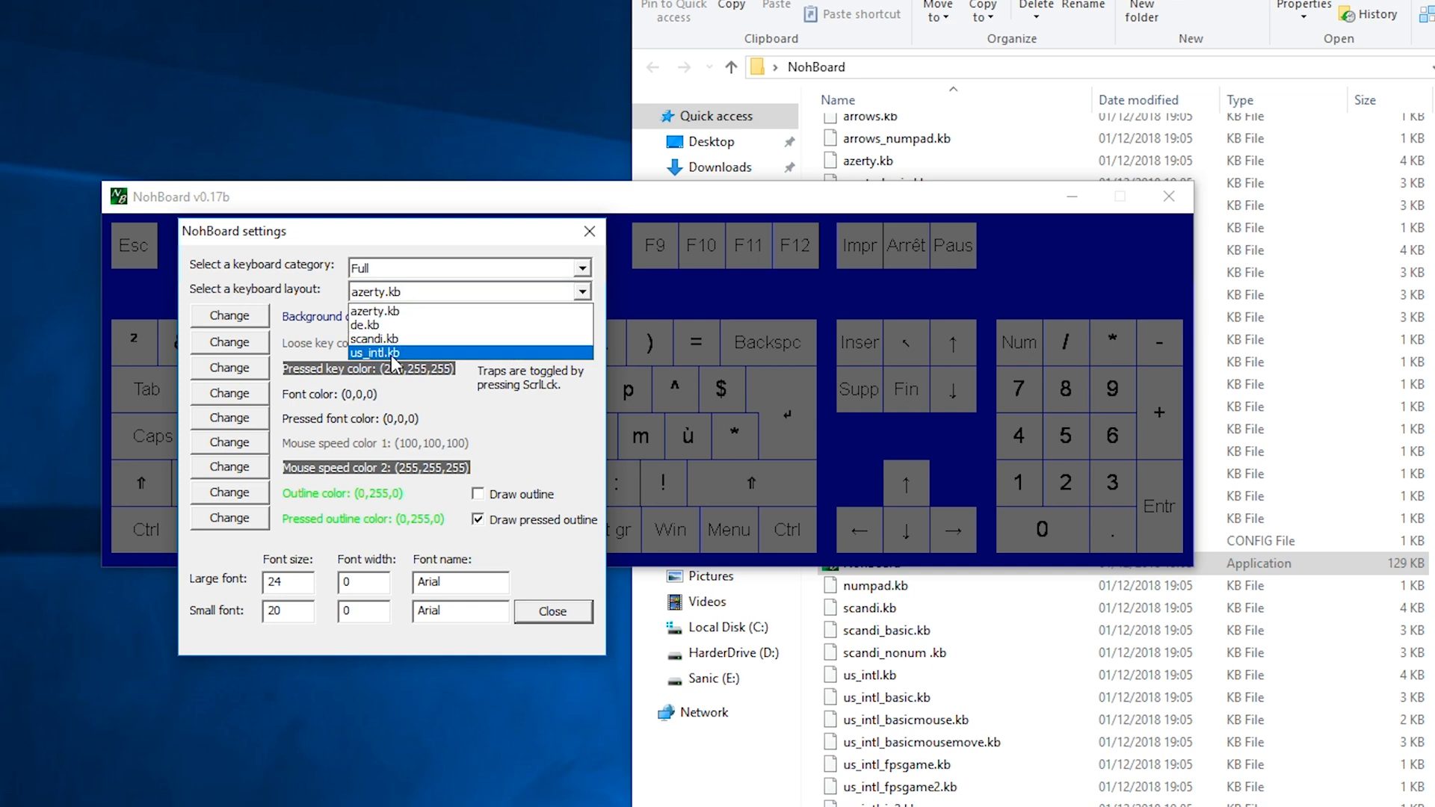
pyautogui.click(374, 353)
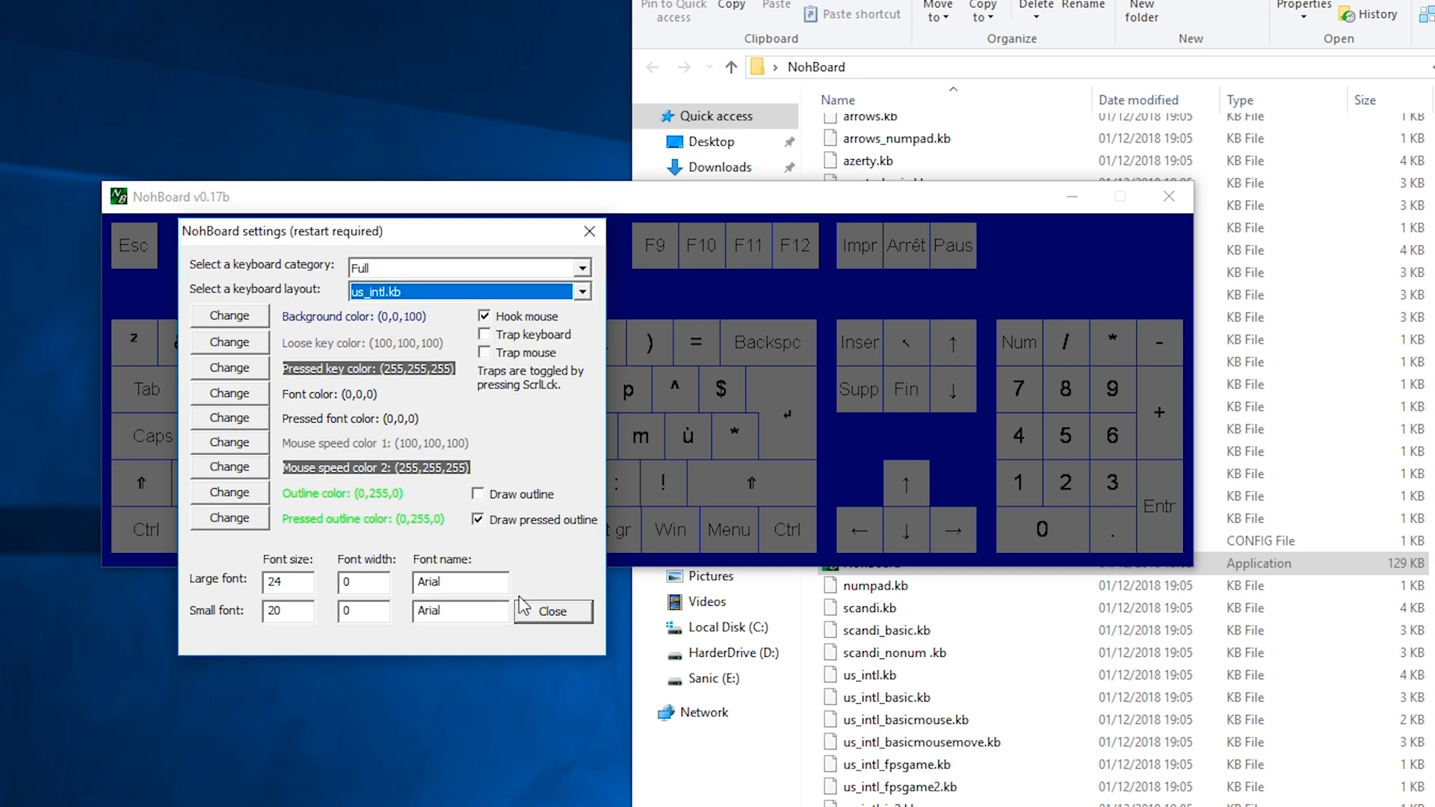
pyautogui.click(553, 610)
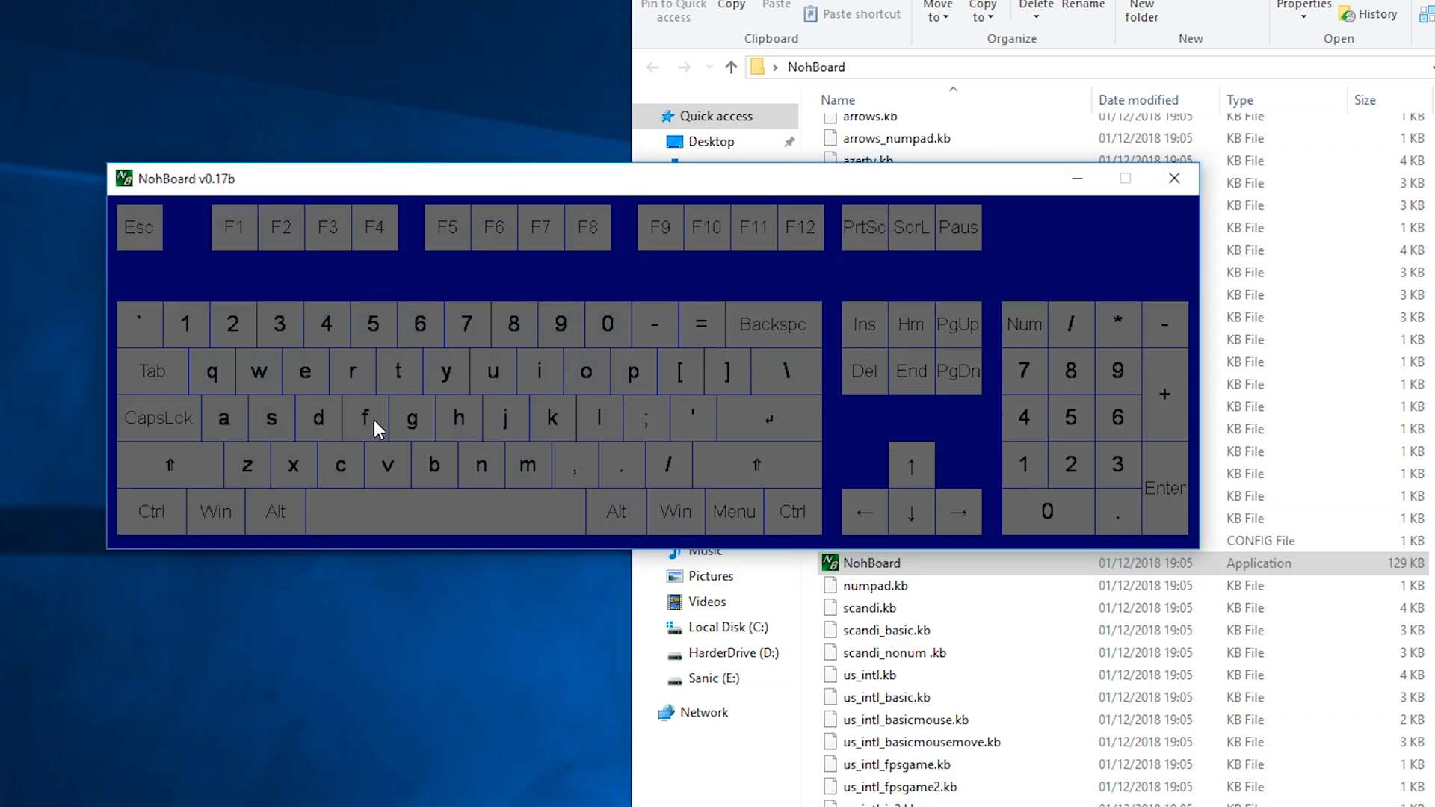
pyautogui.moveTo(678, 414)
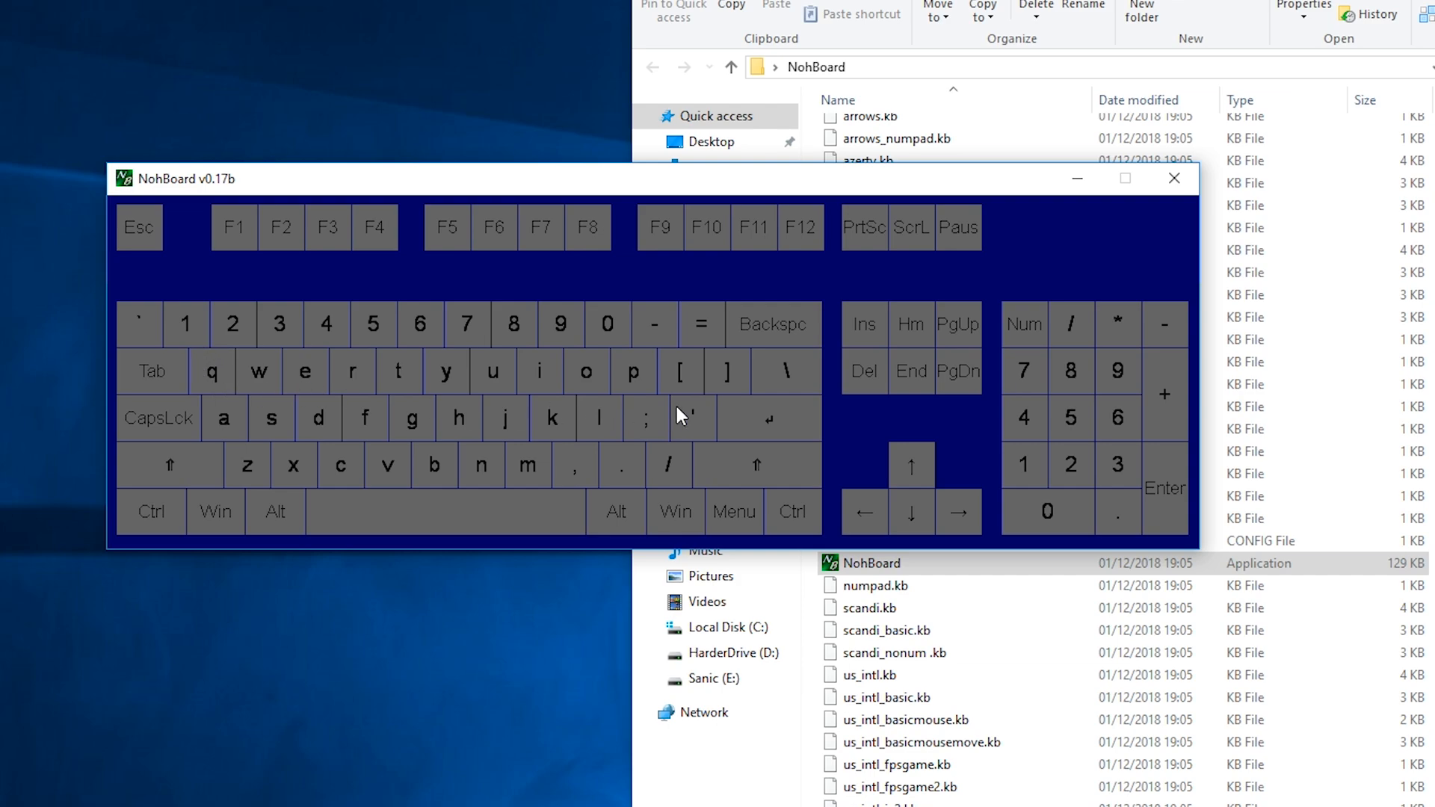
pyautogui.moveTo(384, 289)
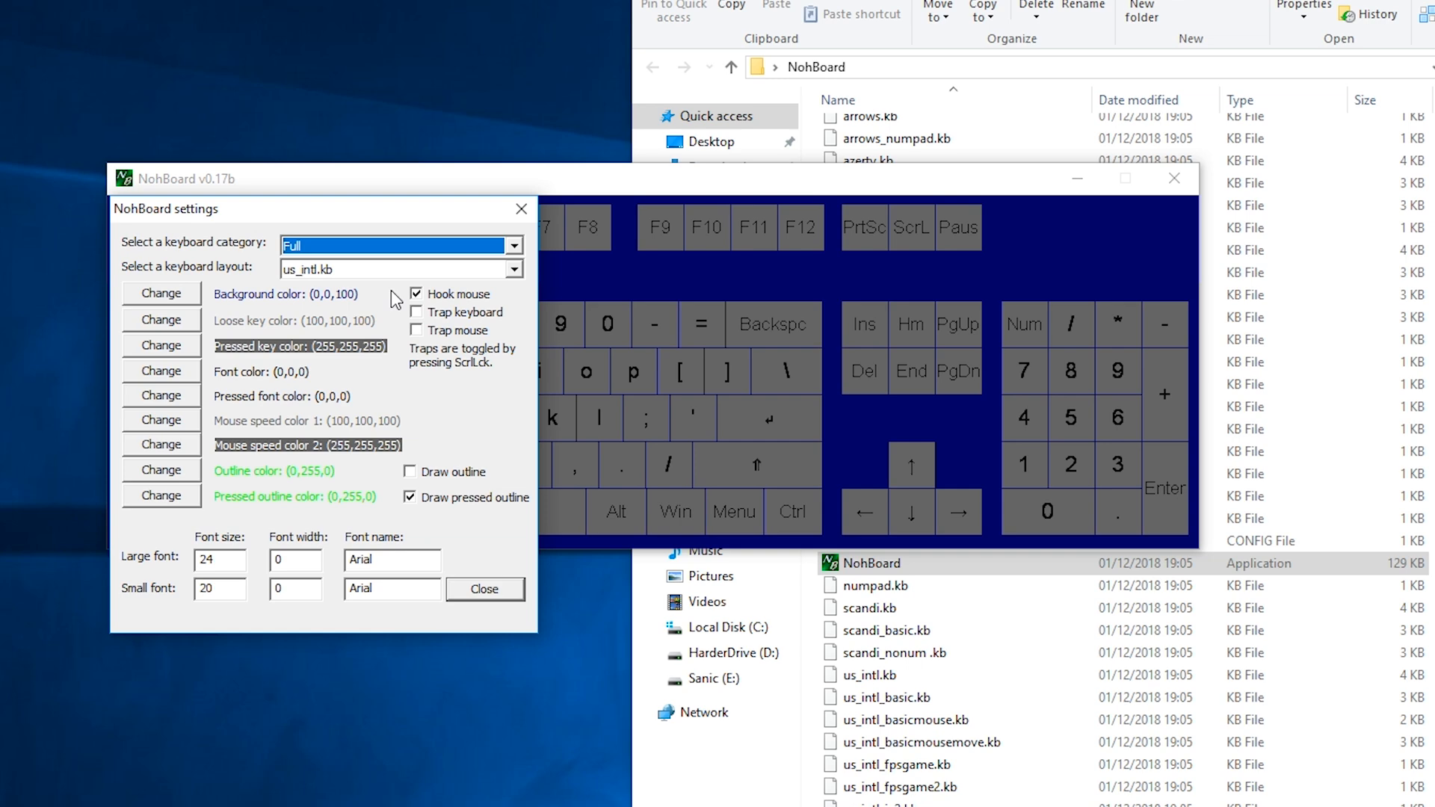
pyautogui.moveTo(371, 462)
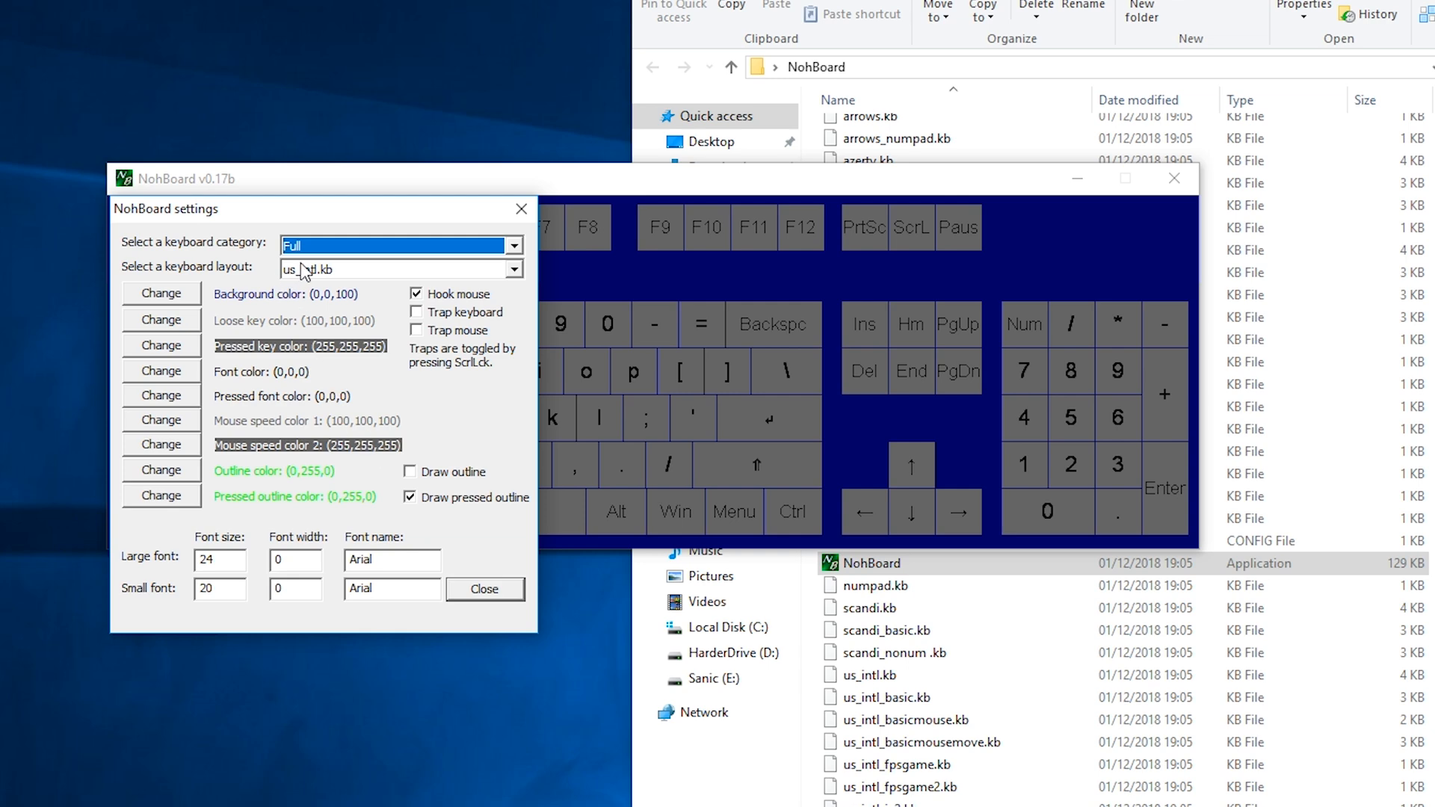
pyautogui.moveTo(352, 307)
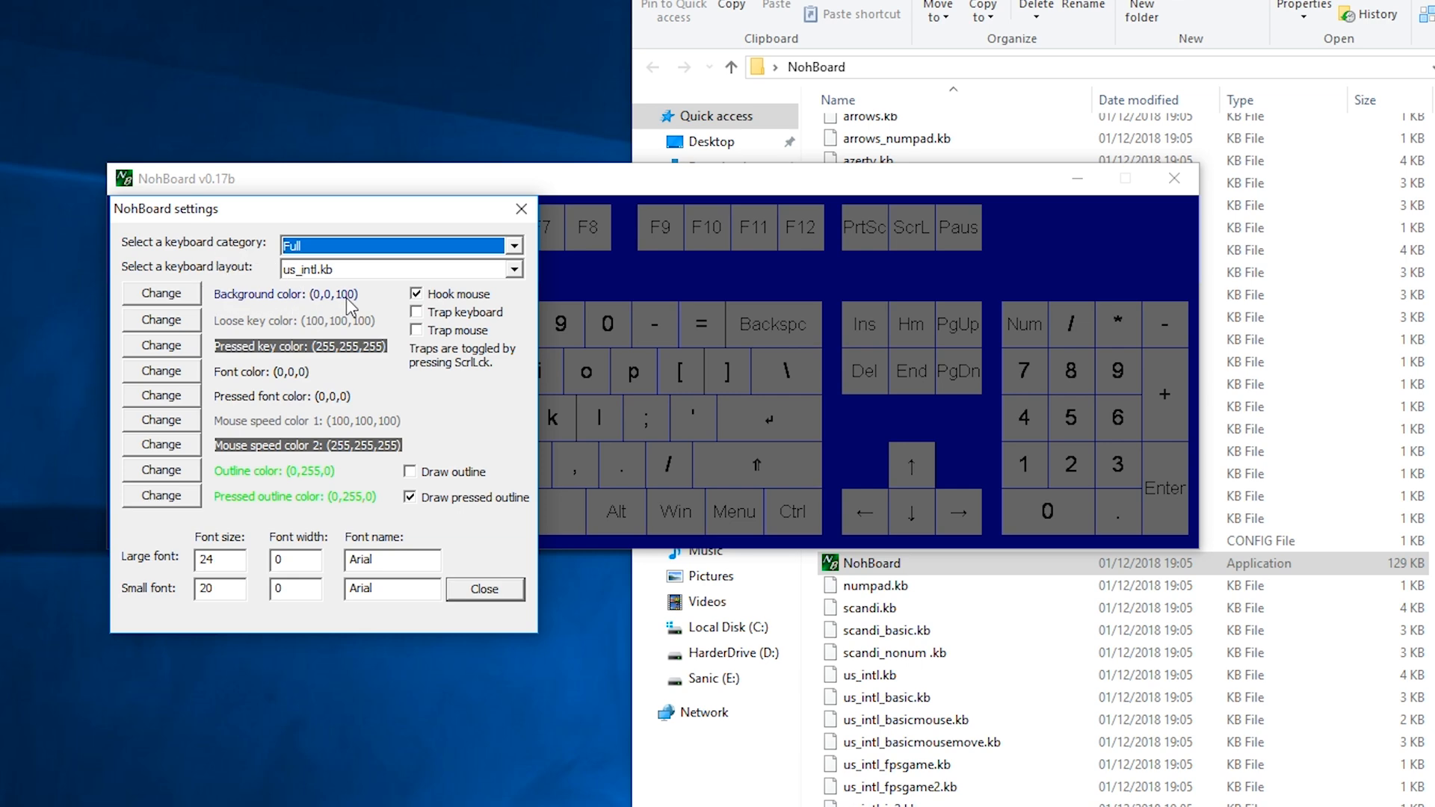
pyautogui.moveTo(218, 357)
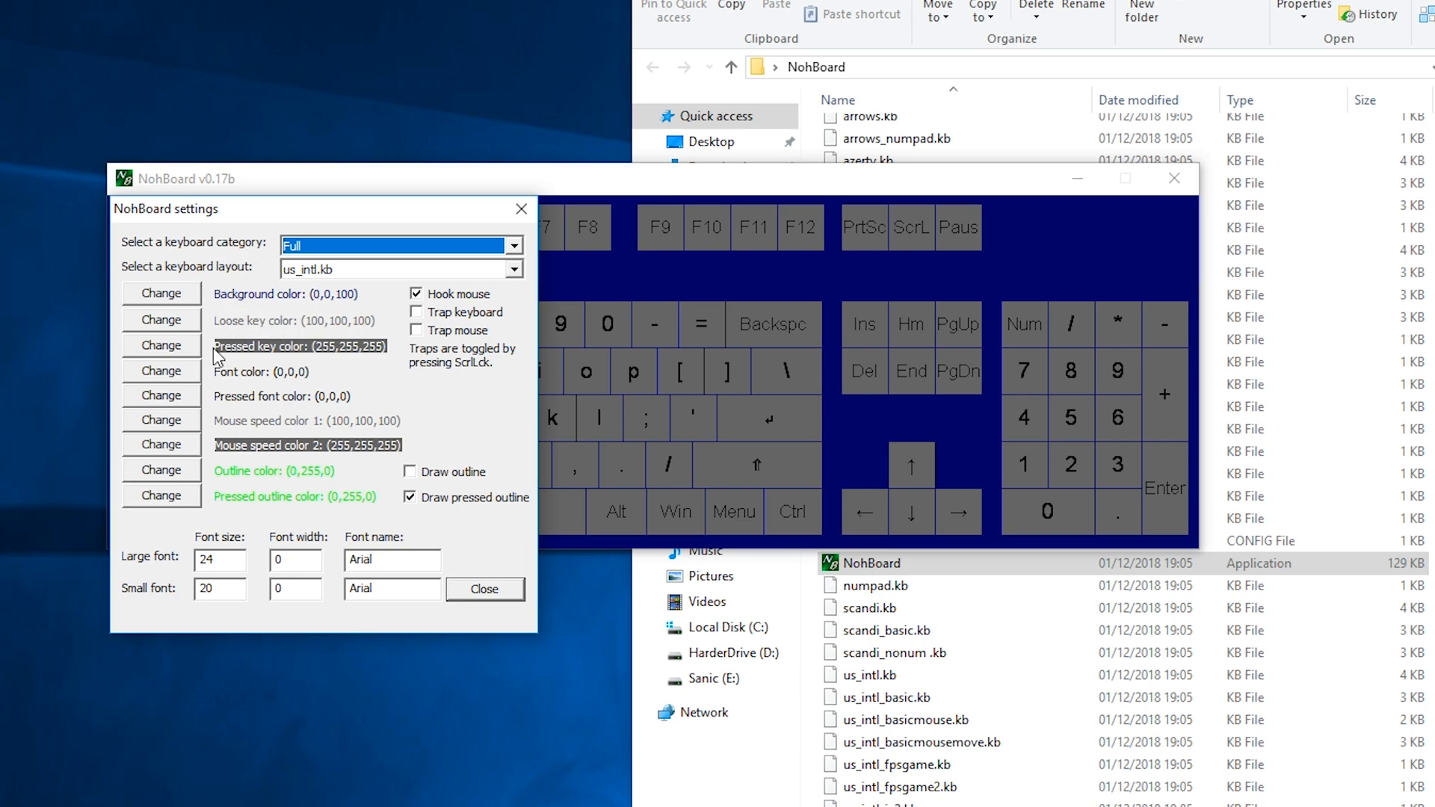
pyautogui.moveTo(256, 400)
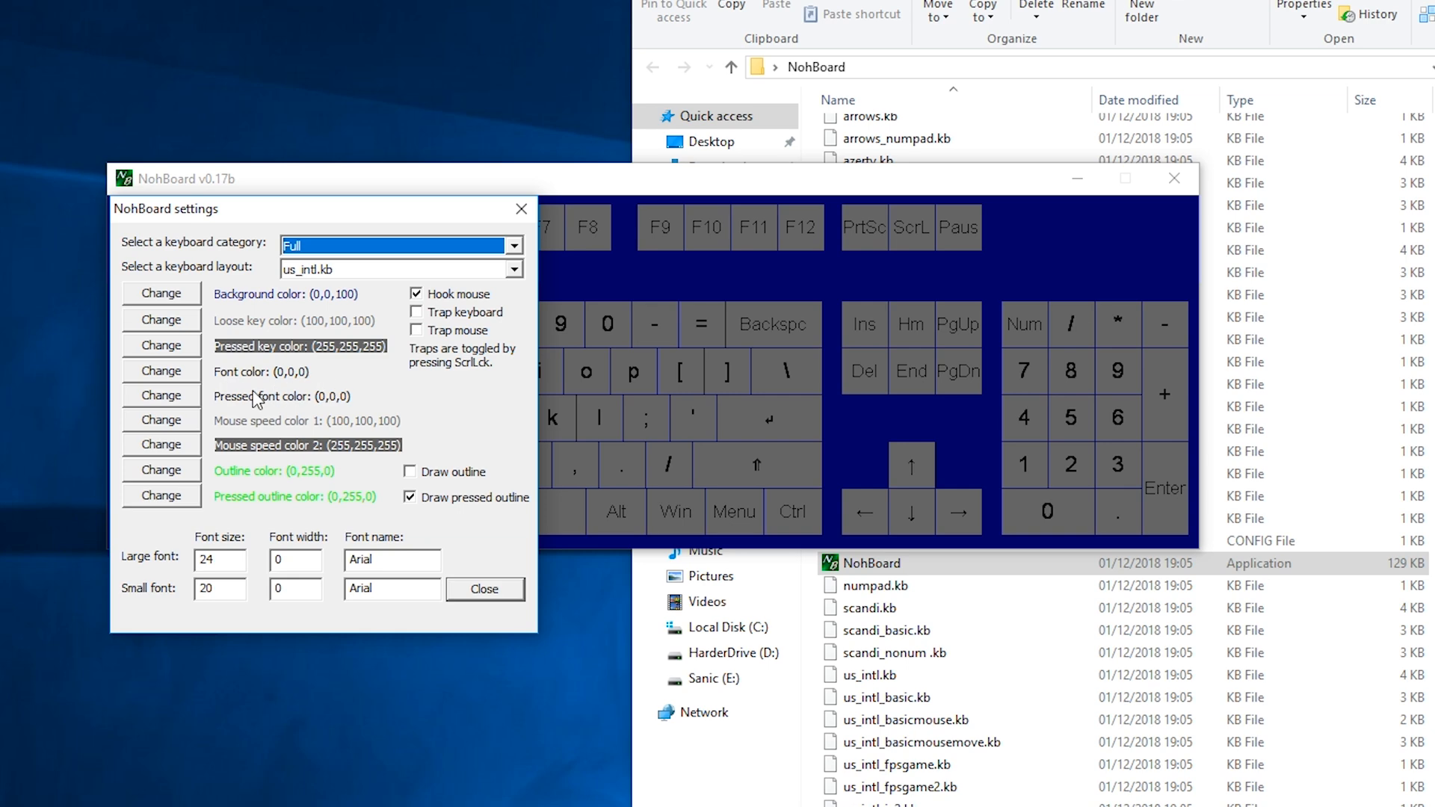
pyautogui.moveTo(331, 530)
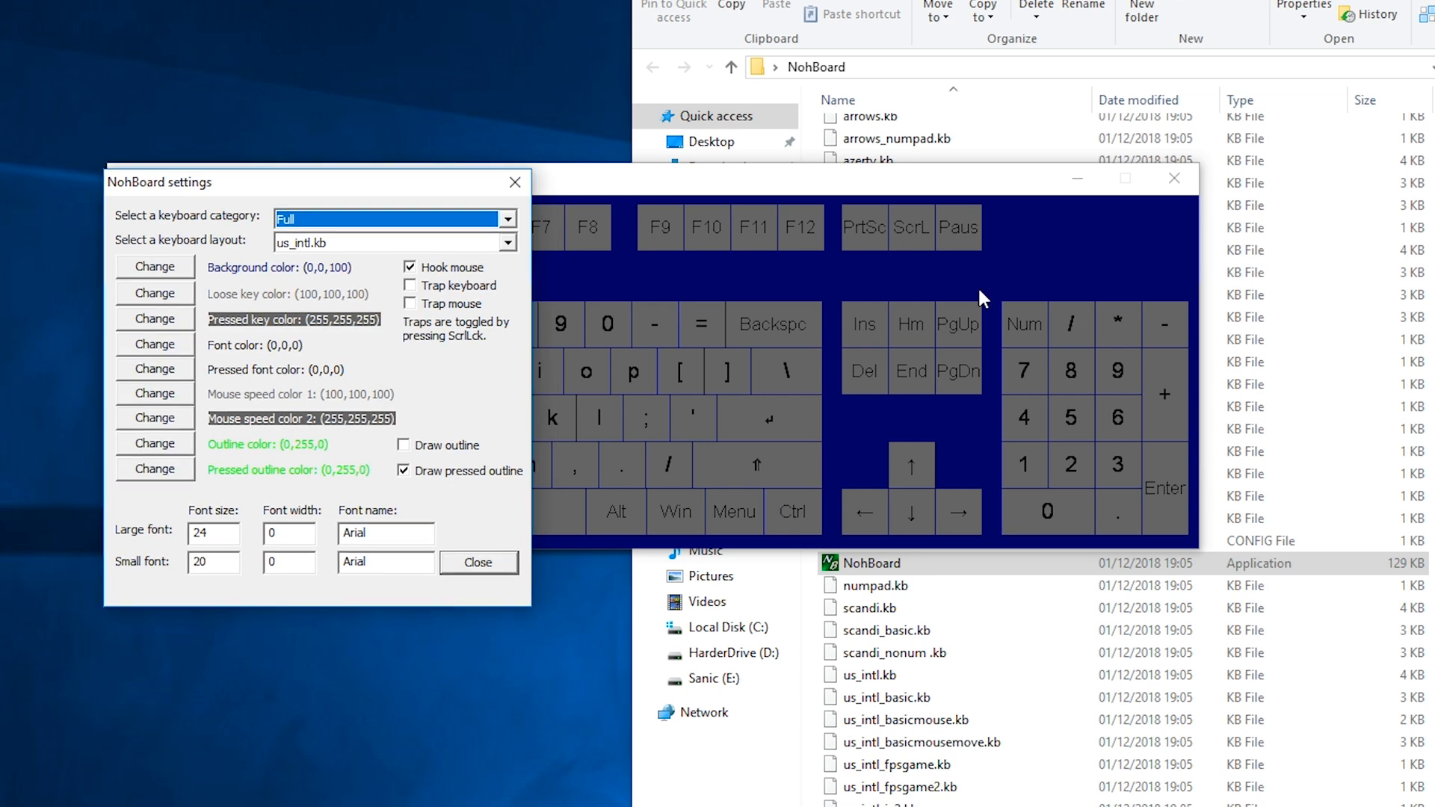
pyautogui.moveTo(1036, 246)
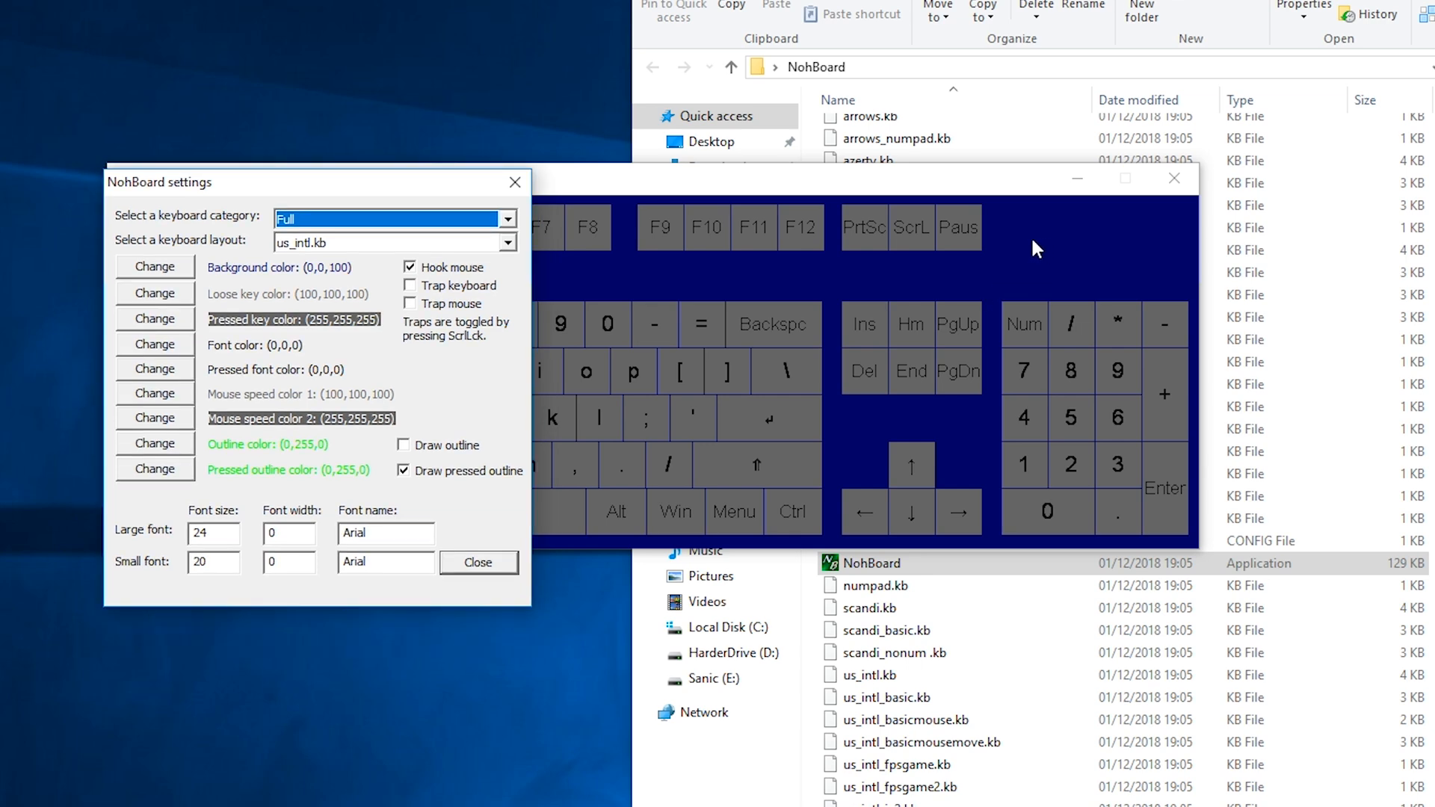
pyautogui.moveTo(987, 468)
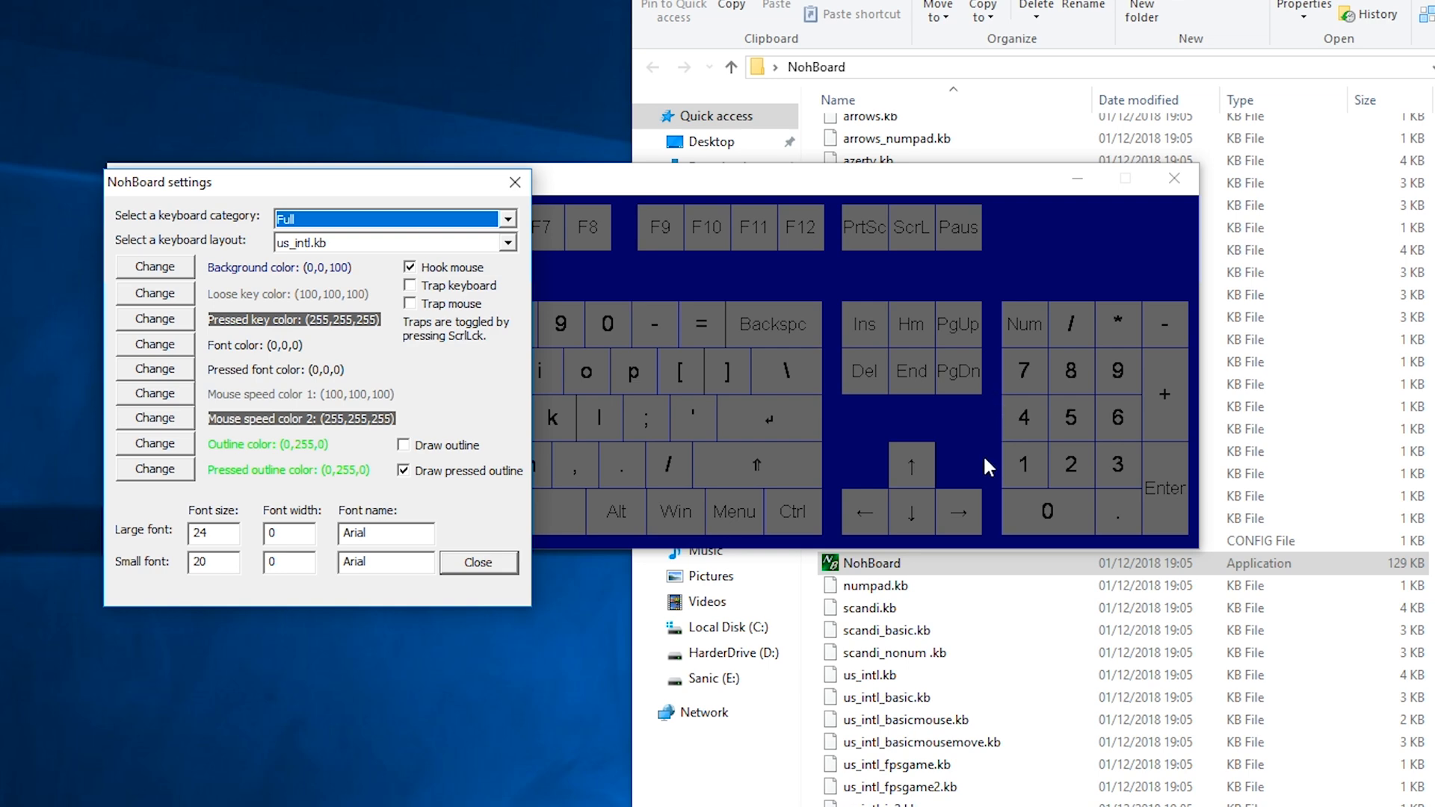
pyautogui.moveTo(792, 365)
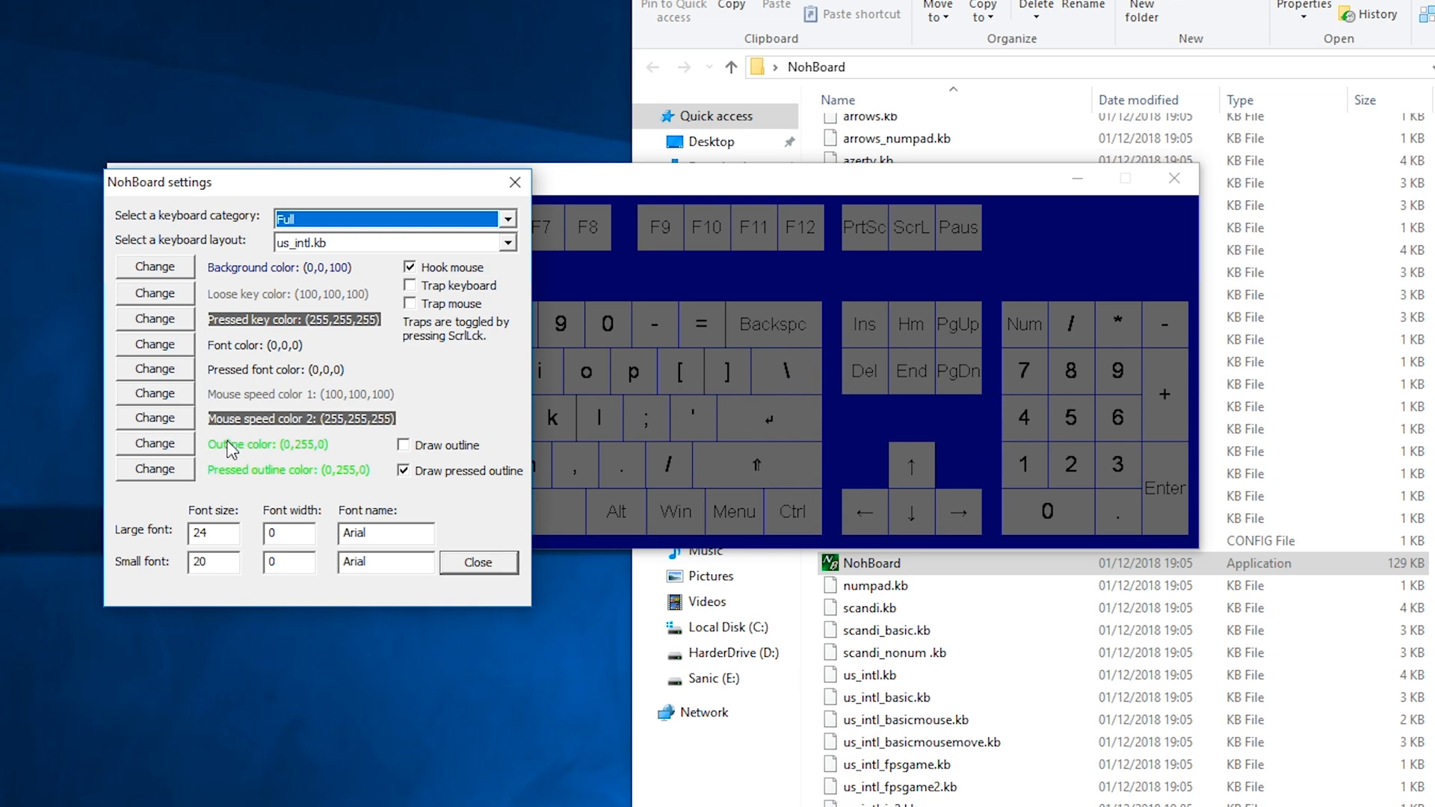
pyautogui.moveTo(311, 429)
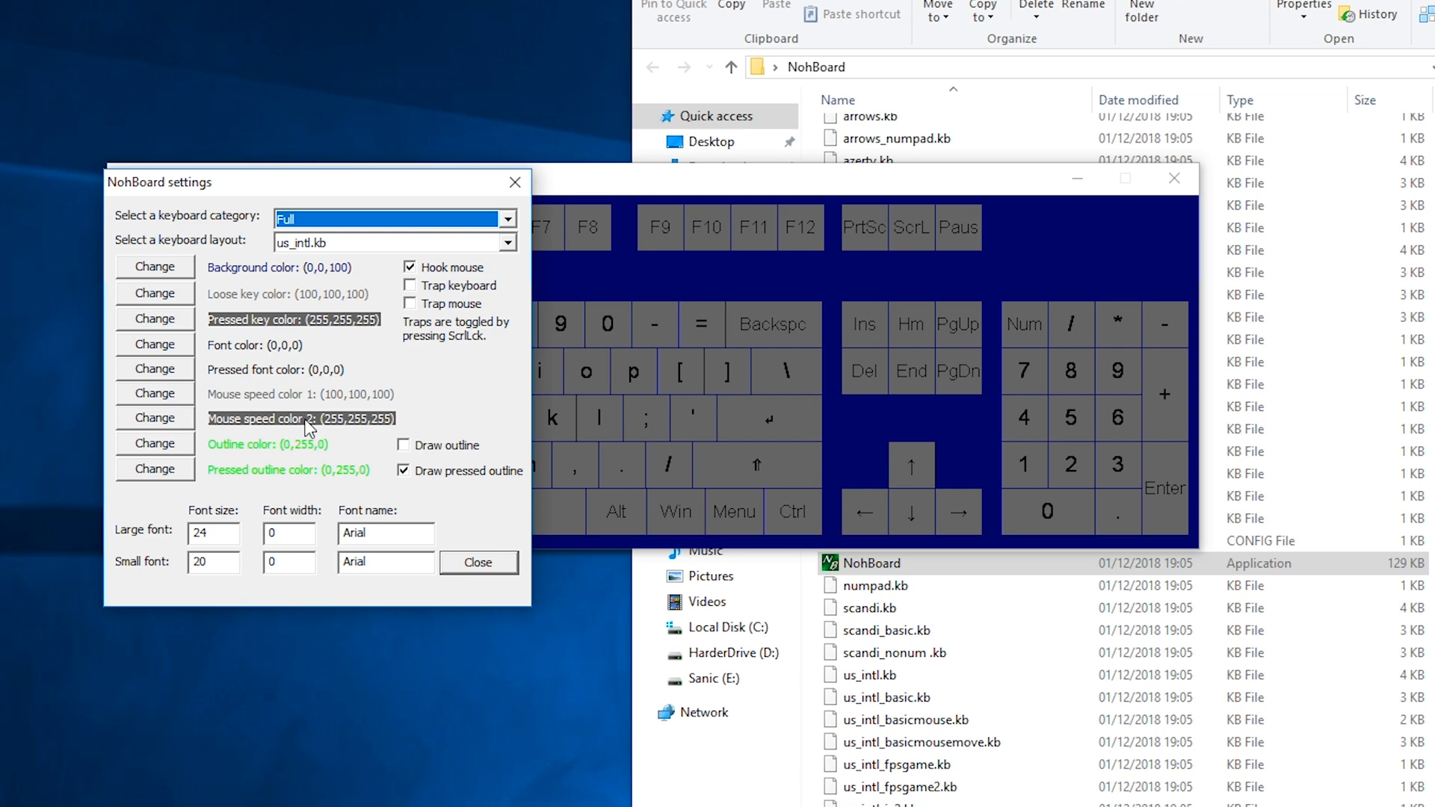
pyautogui.moveTo(484, 577)
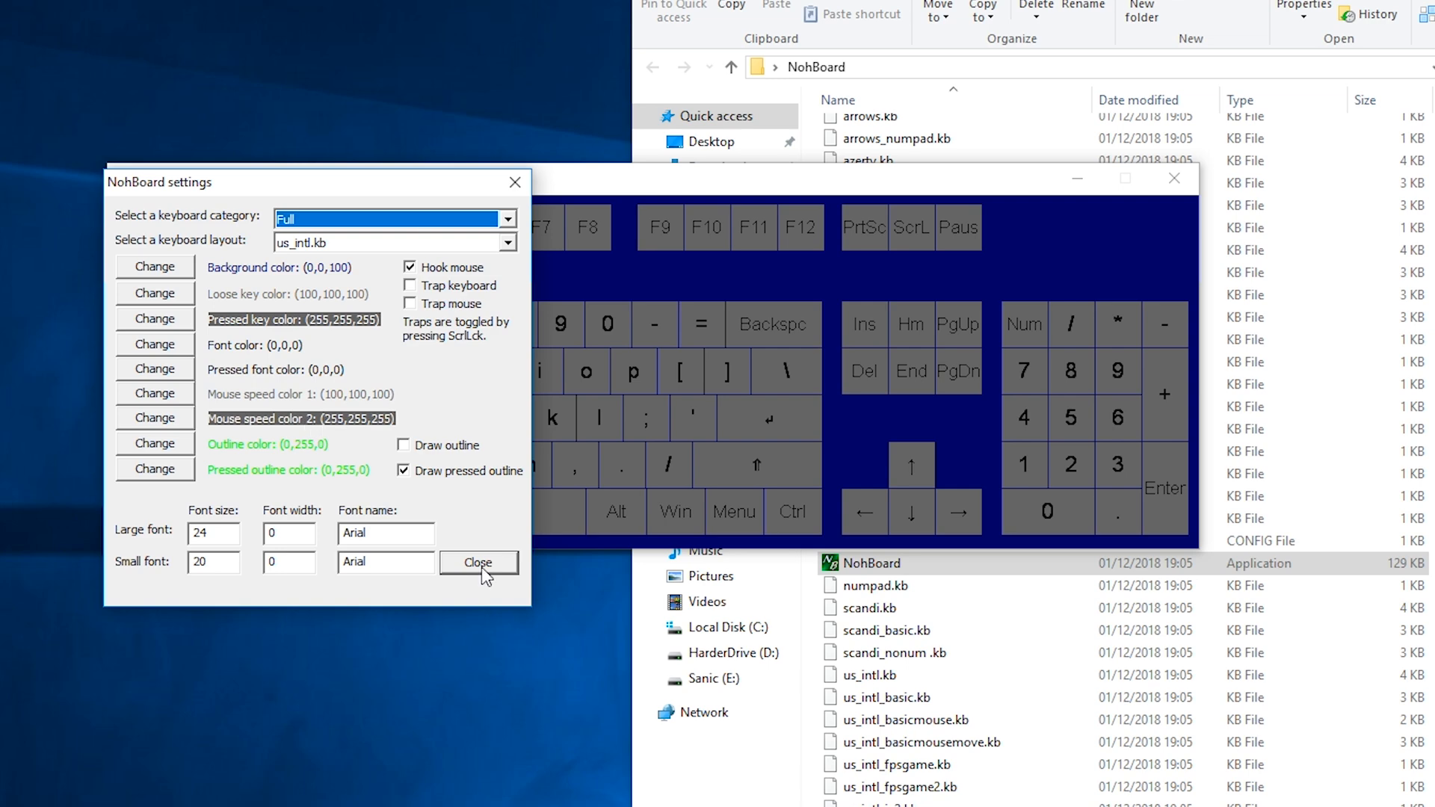
# Close NohBoard settings, keeping the Full category with the us_intl.kb layout
pyautogui.click(477, 562)
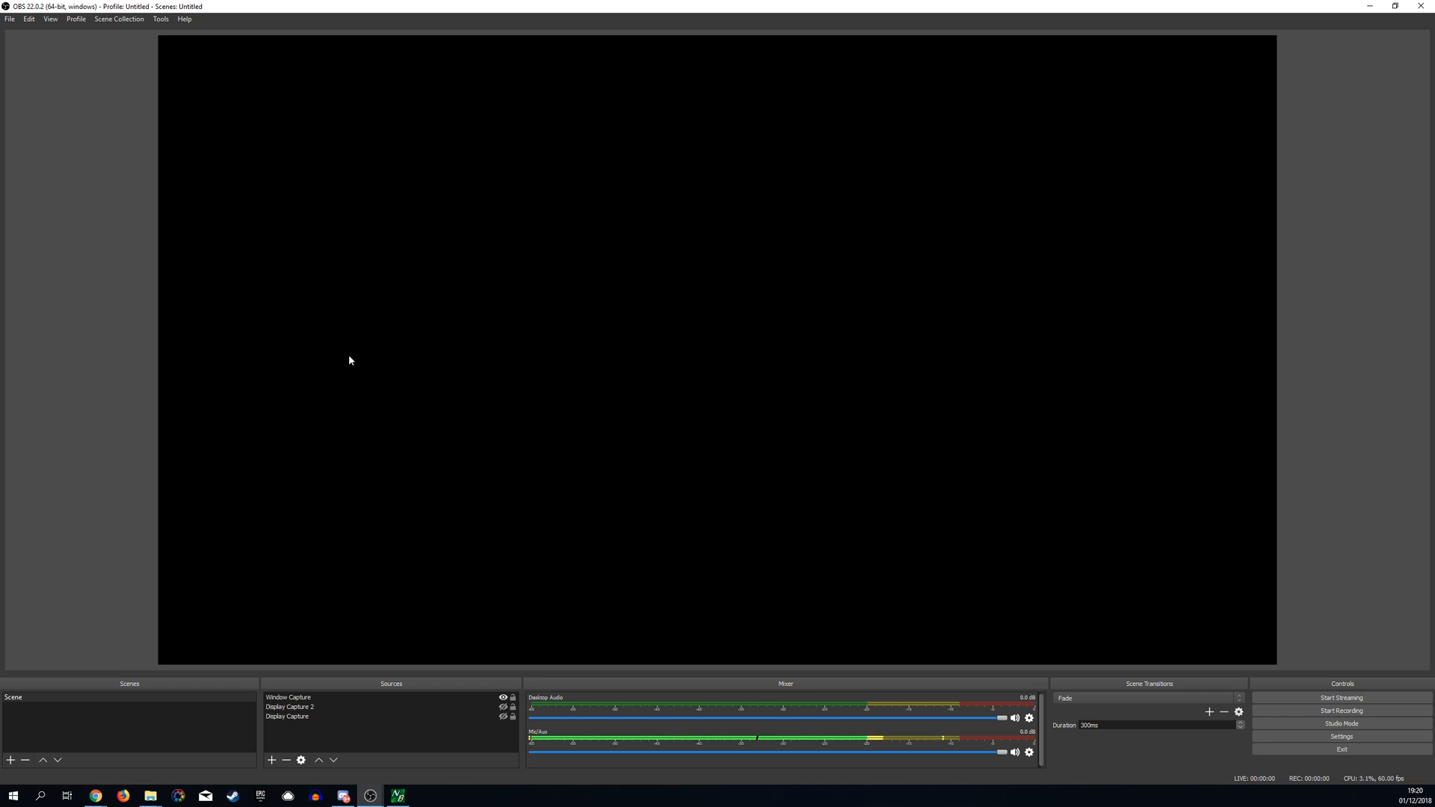
# Bring up the OBS scene listing Window Capture, Display Capture 2 and Display Capture
pyautogui.click(289, 707)
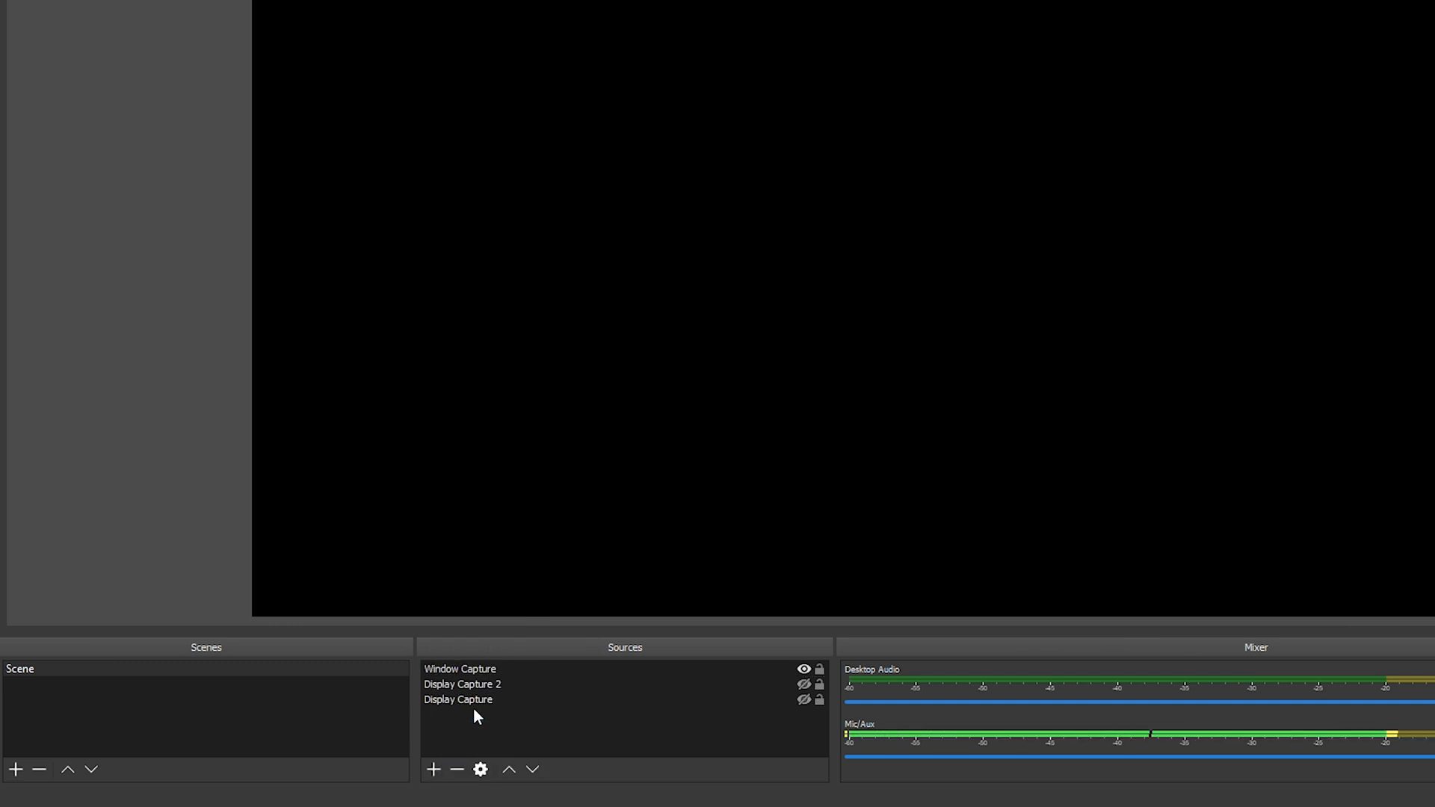
# Create a new Window Capture source named 'Keyboard'
pyautogui.click(434, 770)
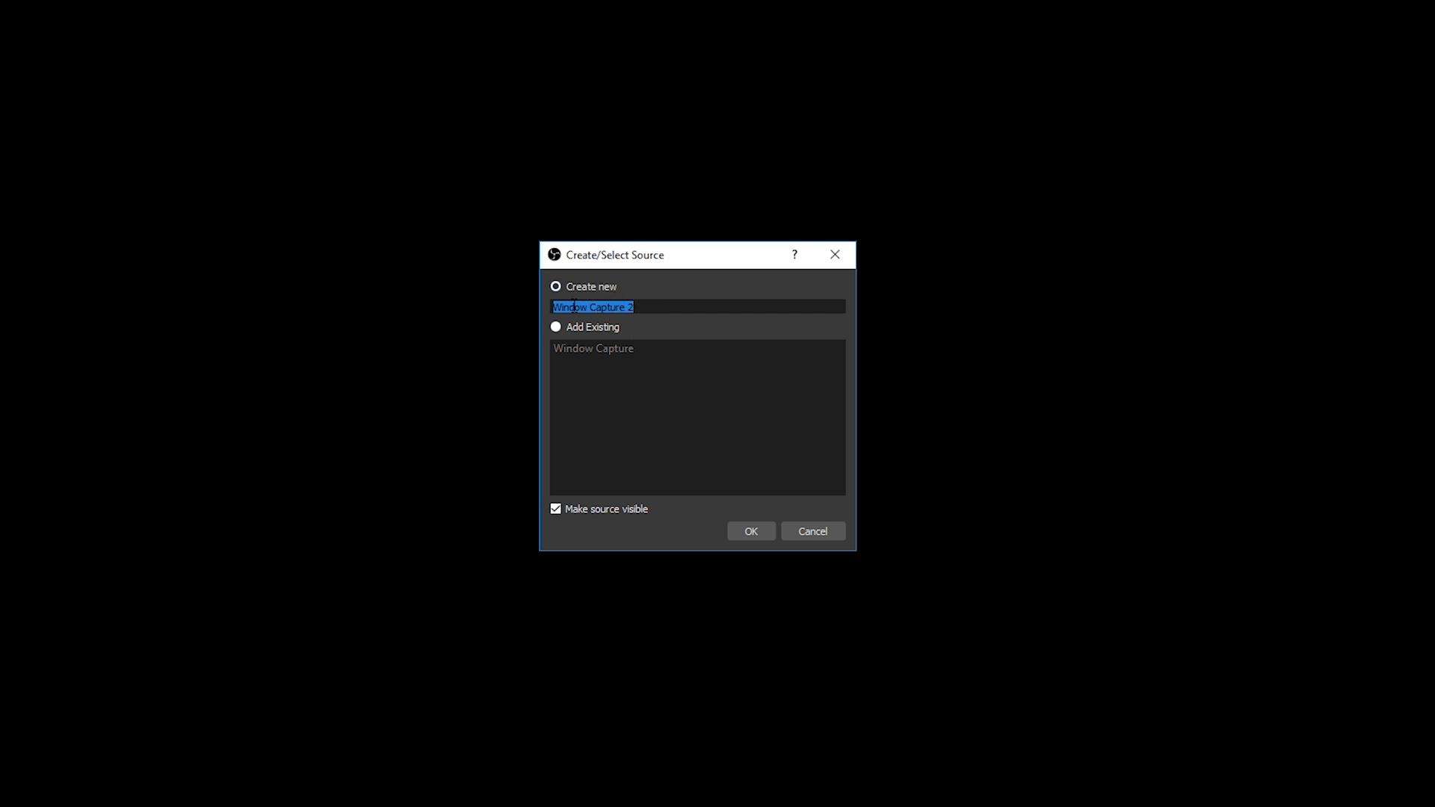
pyautogui.moveTo(687, 280)
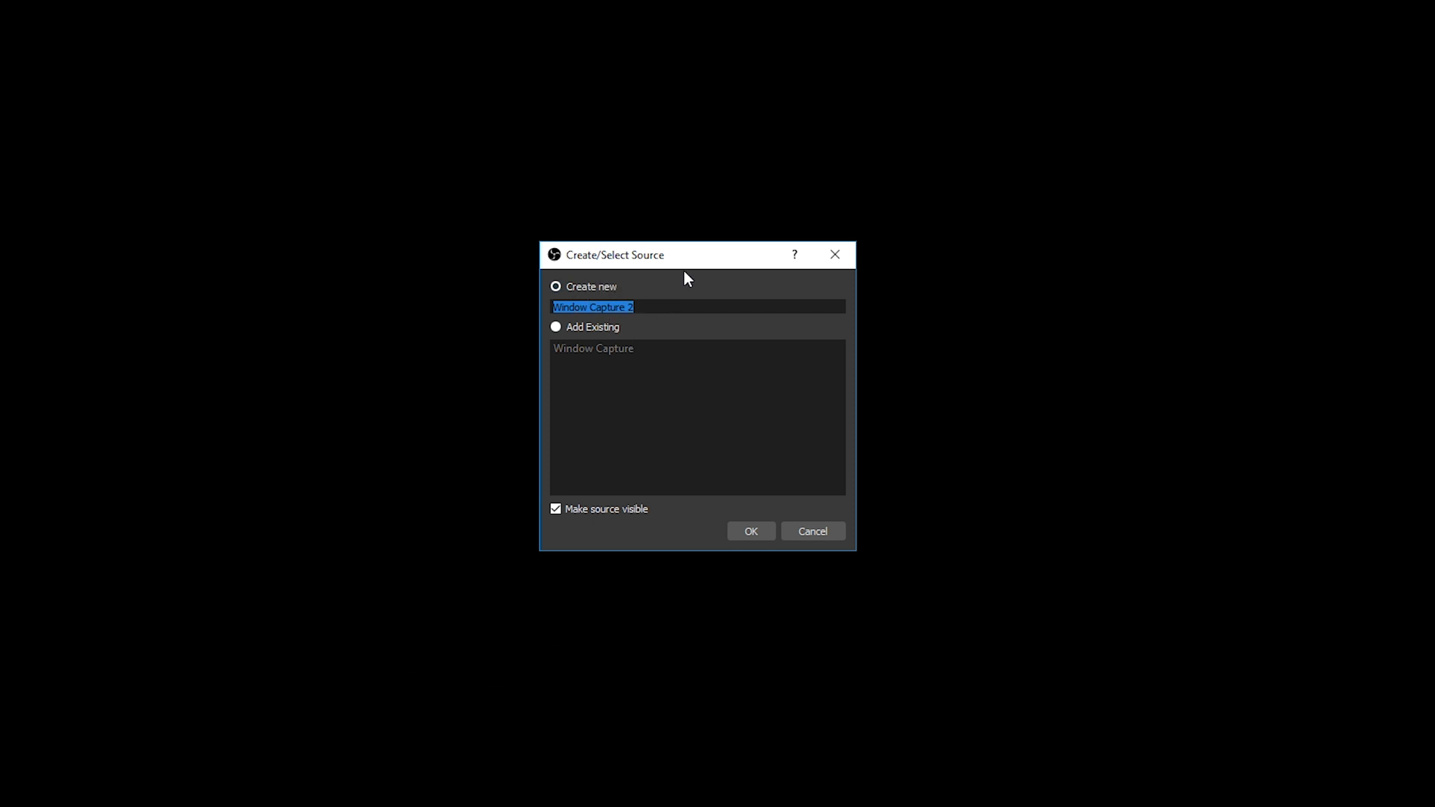
pyautogui.write('Keyboard')
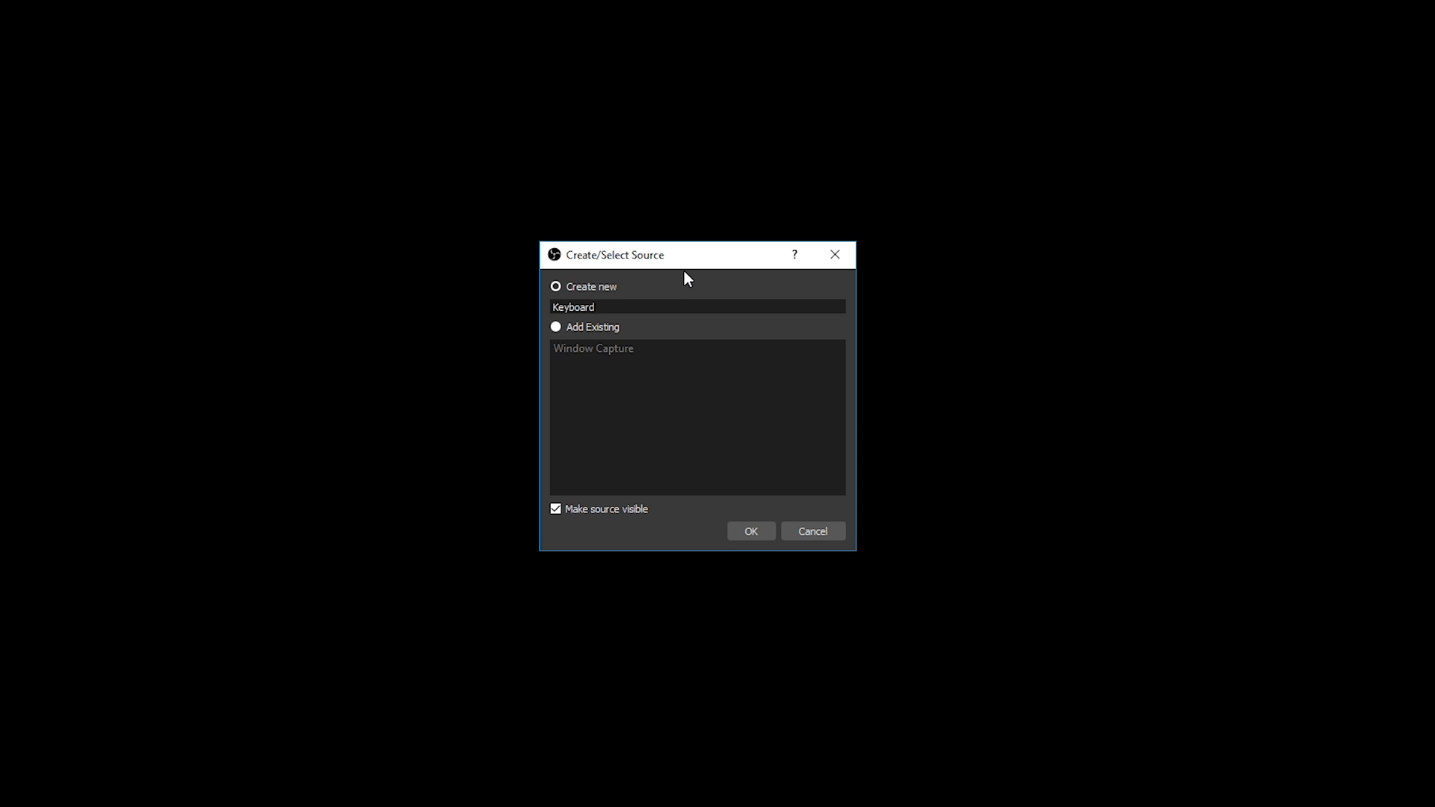
pyautogui.click(749, 530)
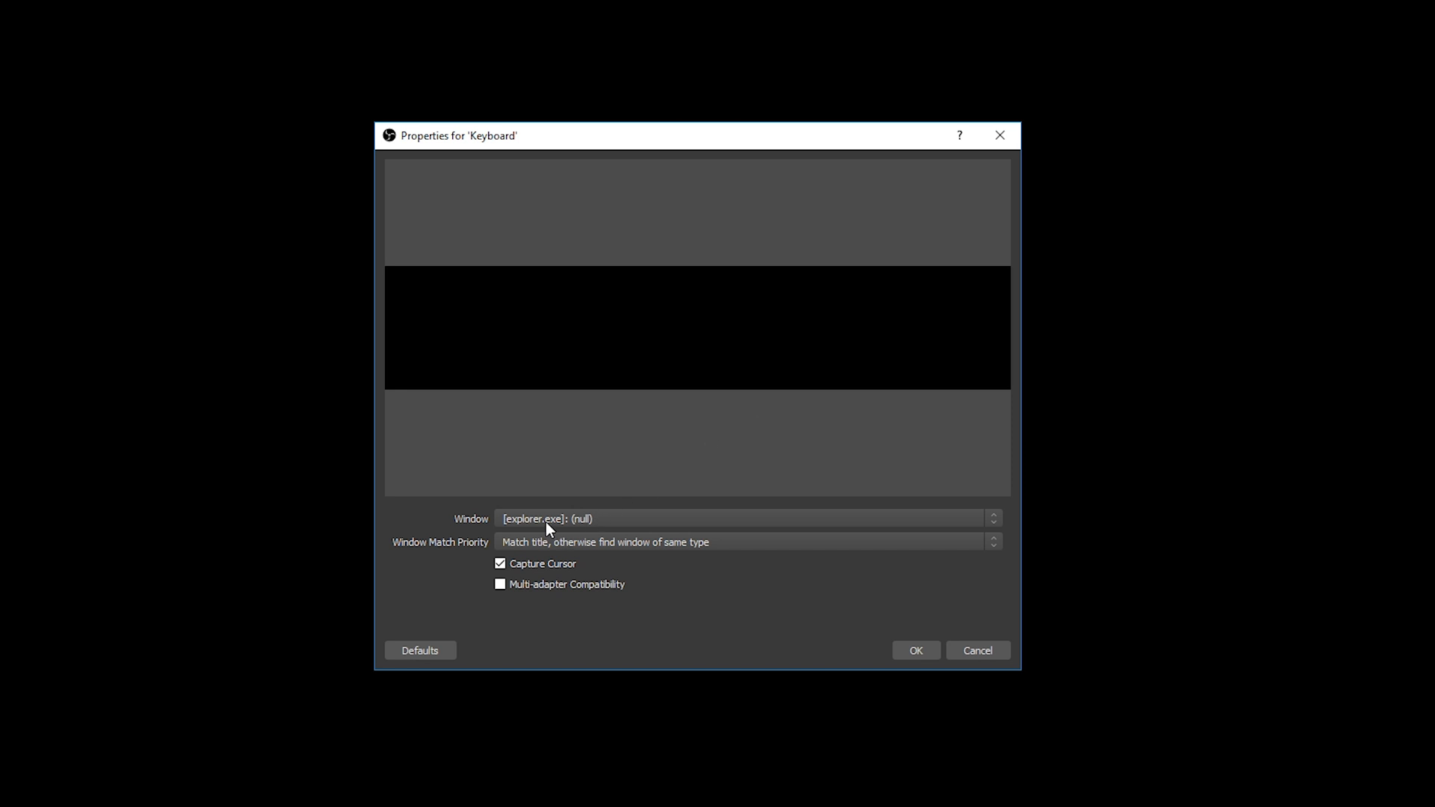
# Set the Keyboard source to capture the [NohBoard.exe]: NohBoard v0.17b window
pyautogui.click(744, 518)
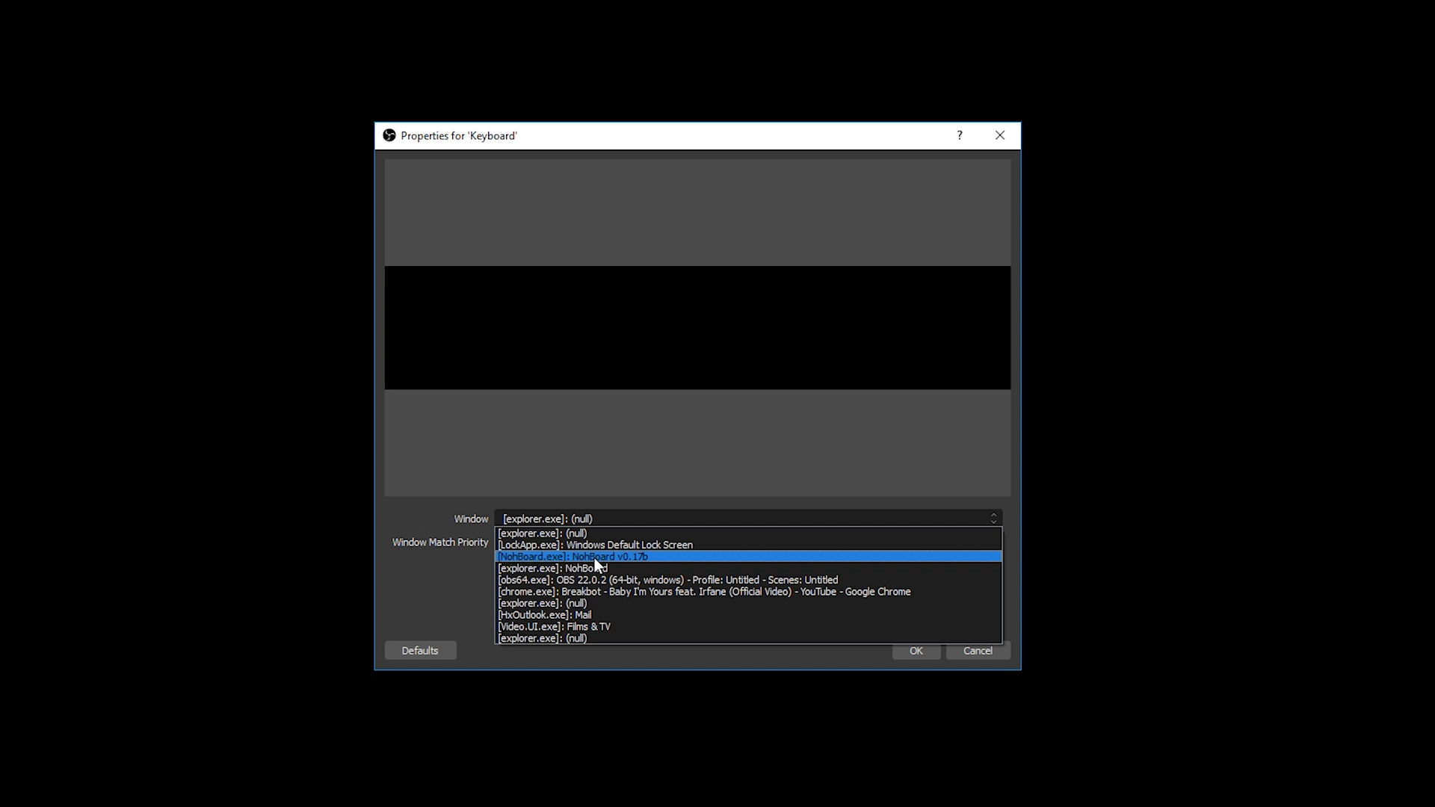
pyautogui.click(573, 556)
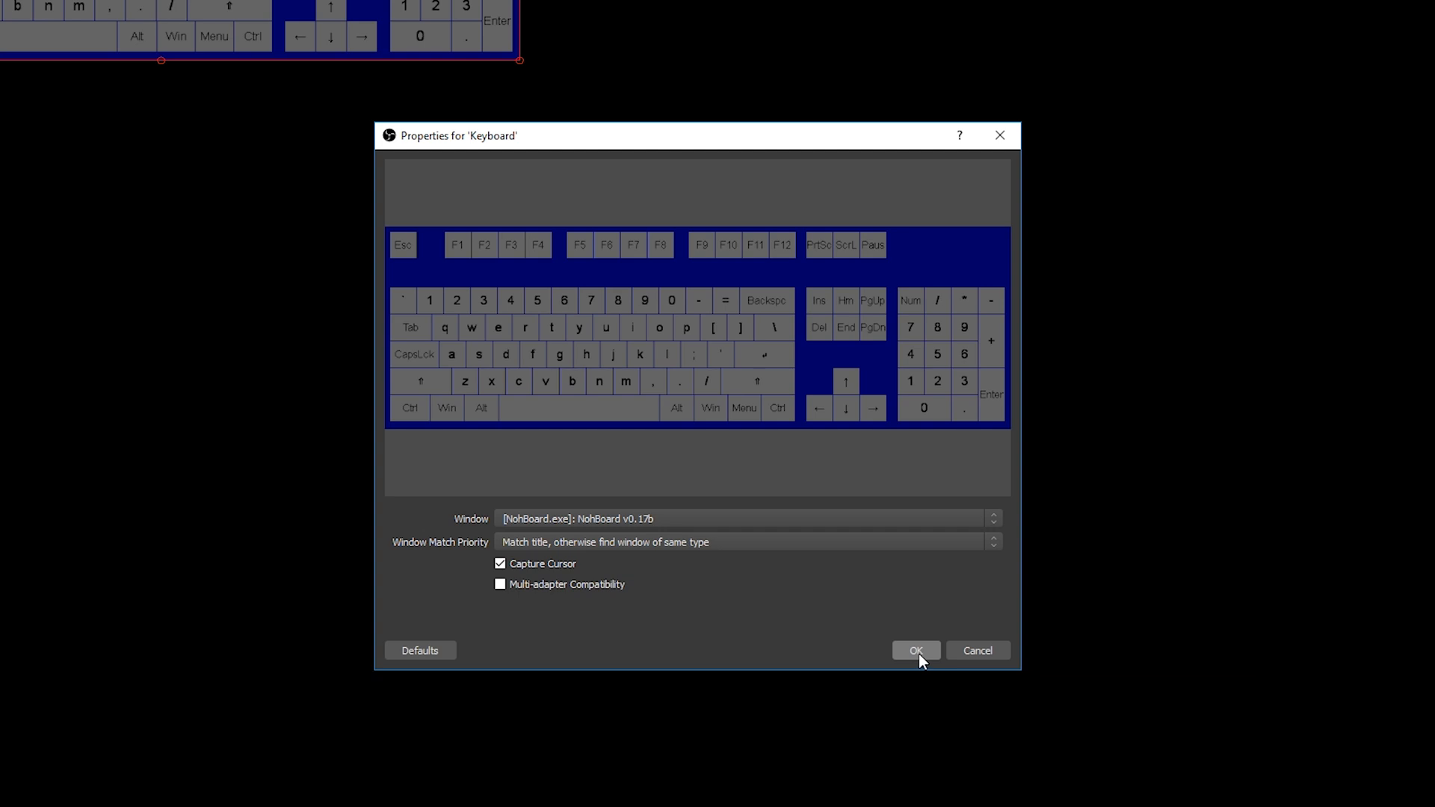
pyautogui.click(914, 650)
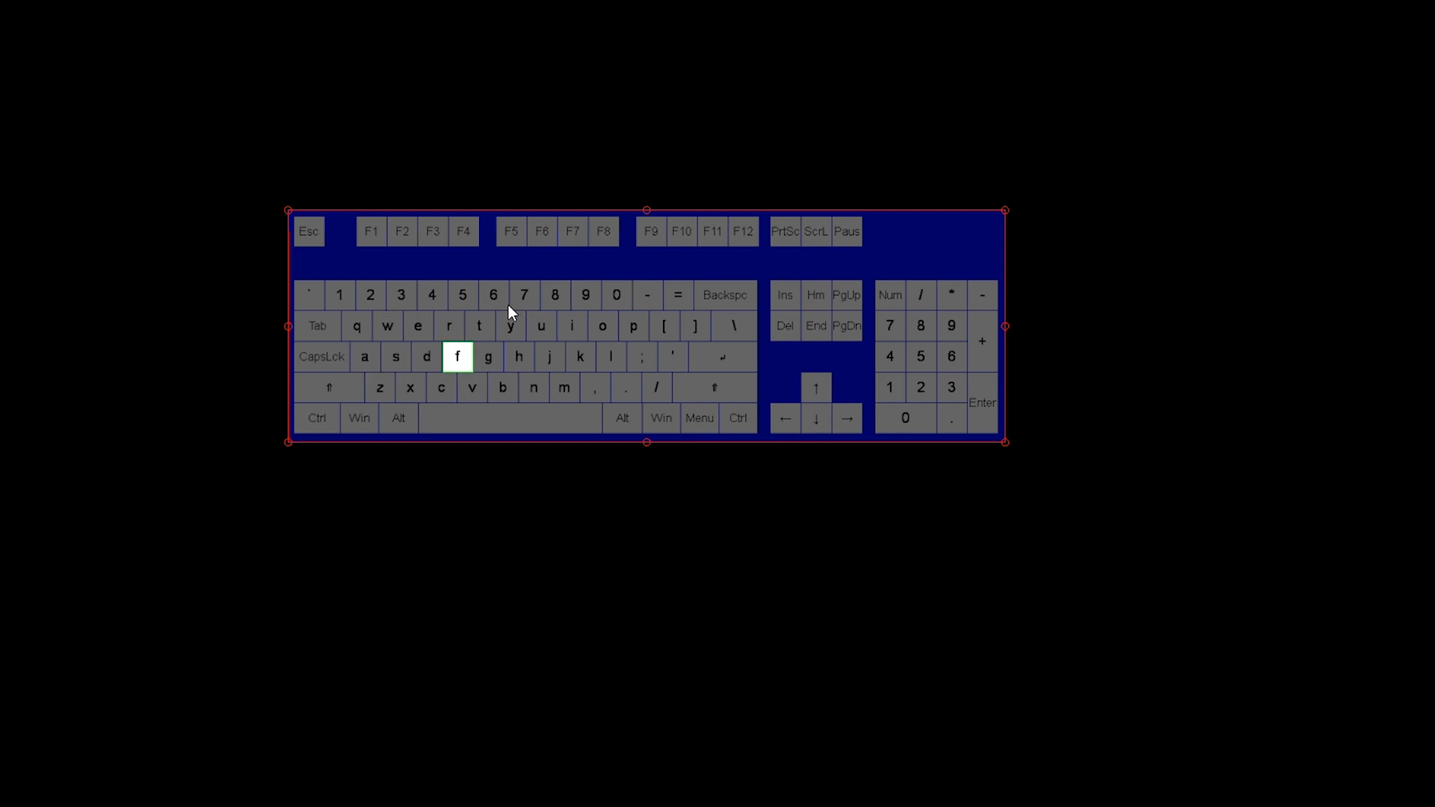
pyautogui.press('g')
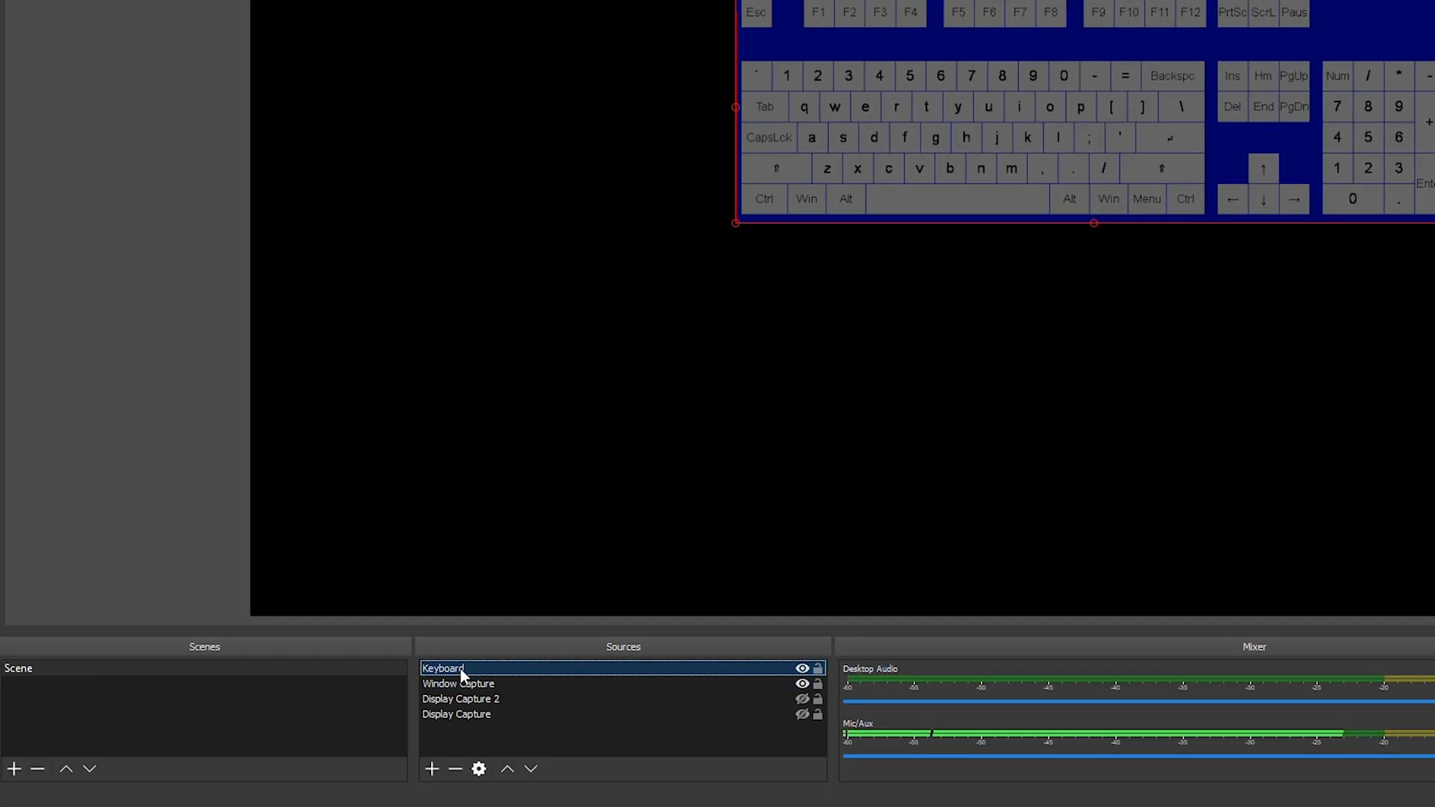
# Add a Chroma Key filter to the Keyboard source
pyautogui.rightClick(442, 668)
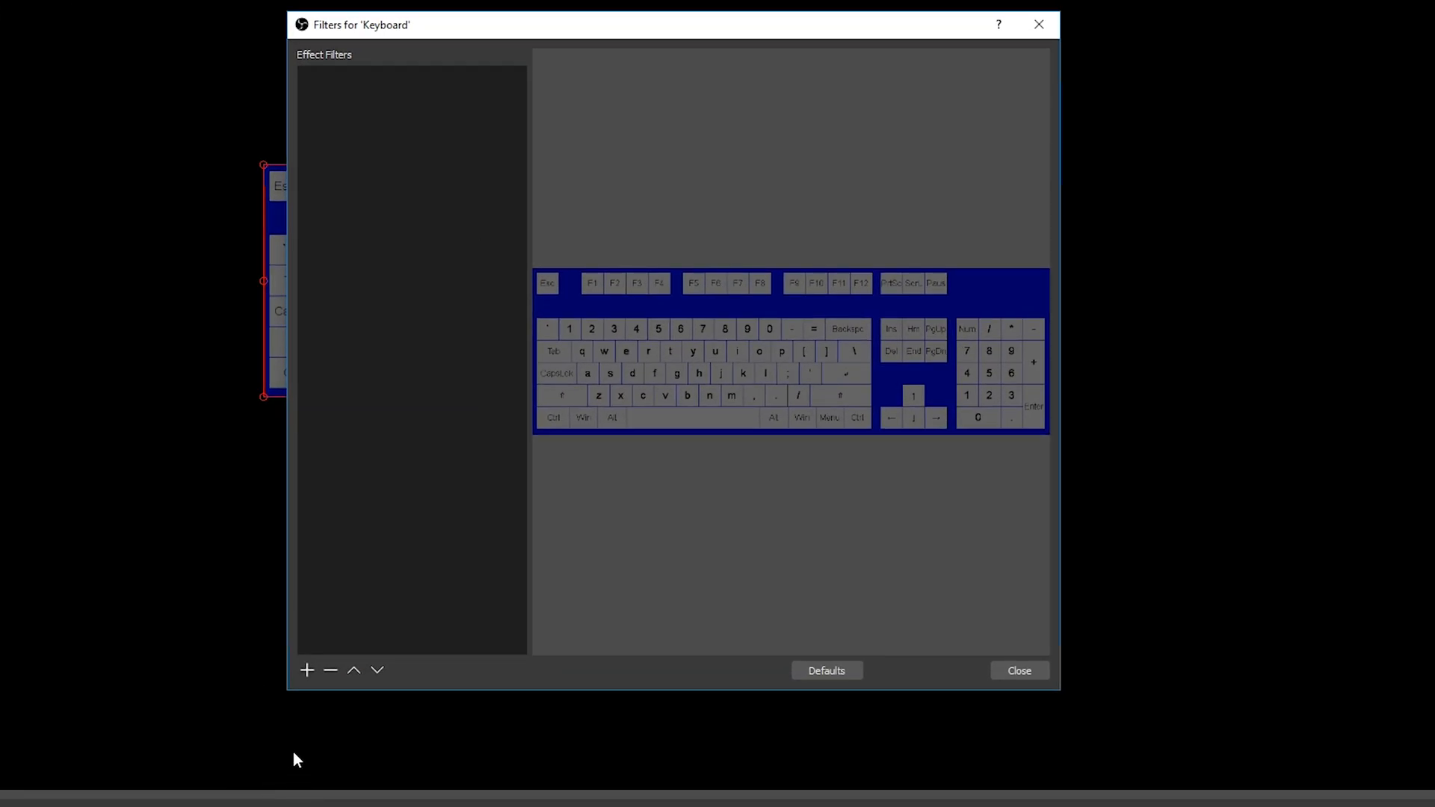
pyautogui.click(307, 670)
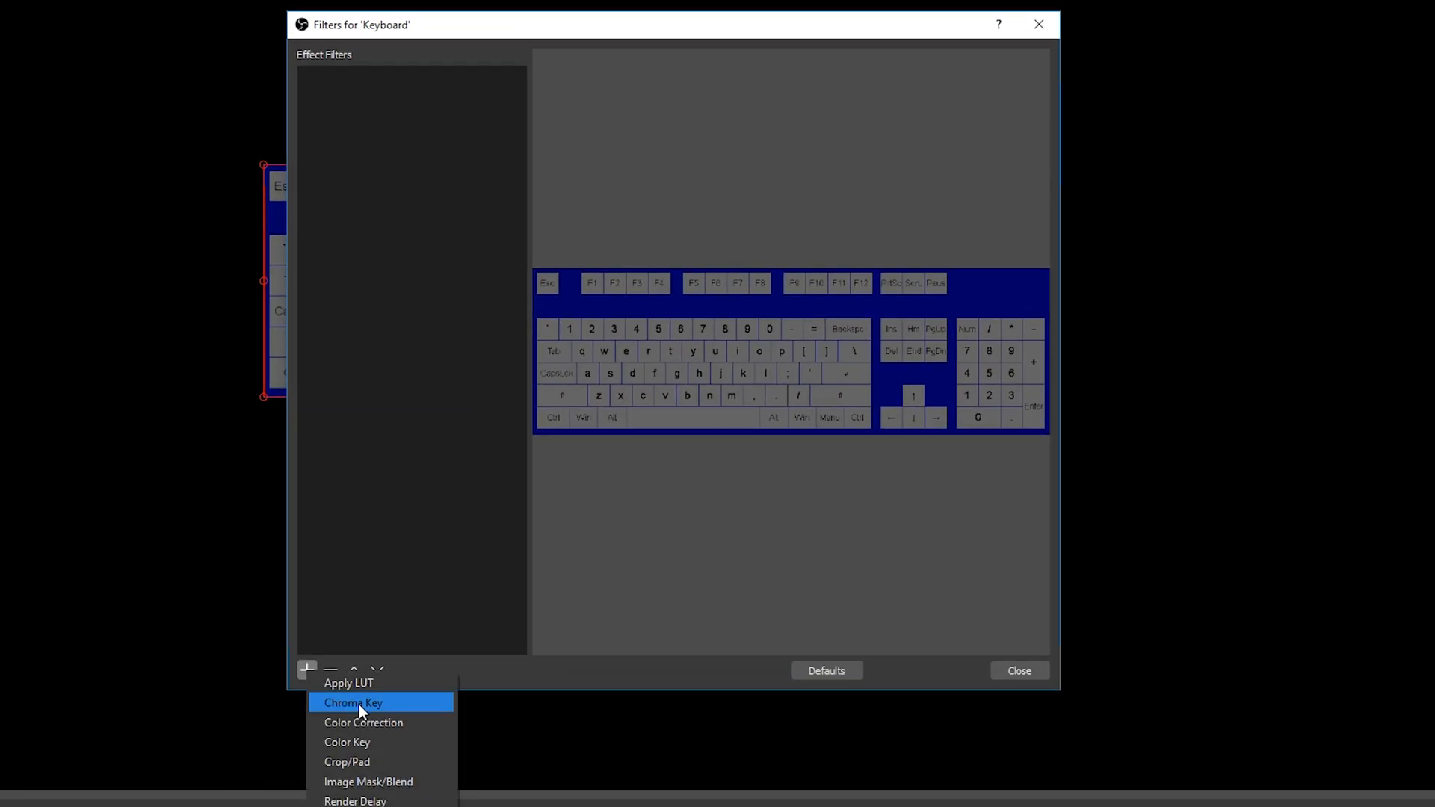
pyautogui.click(352, 702)
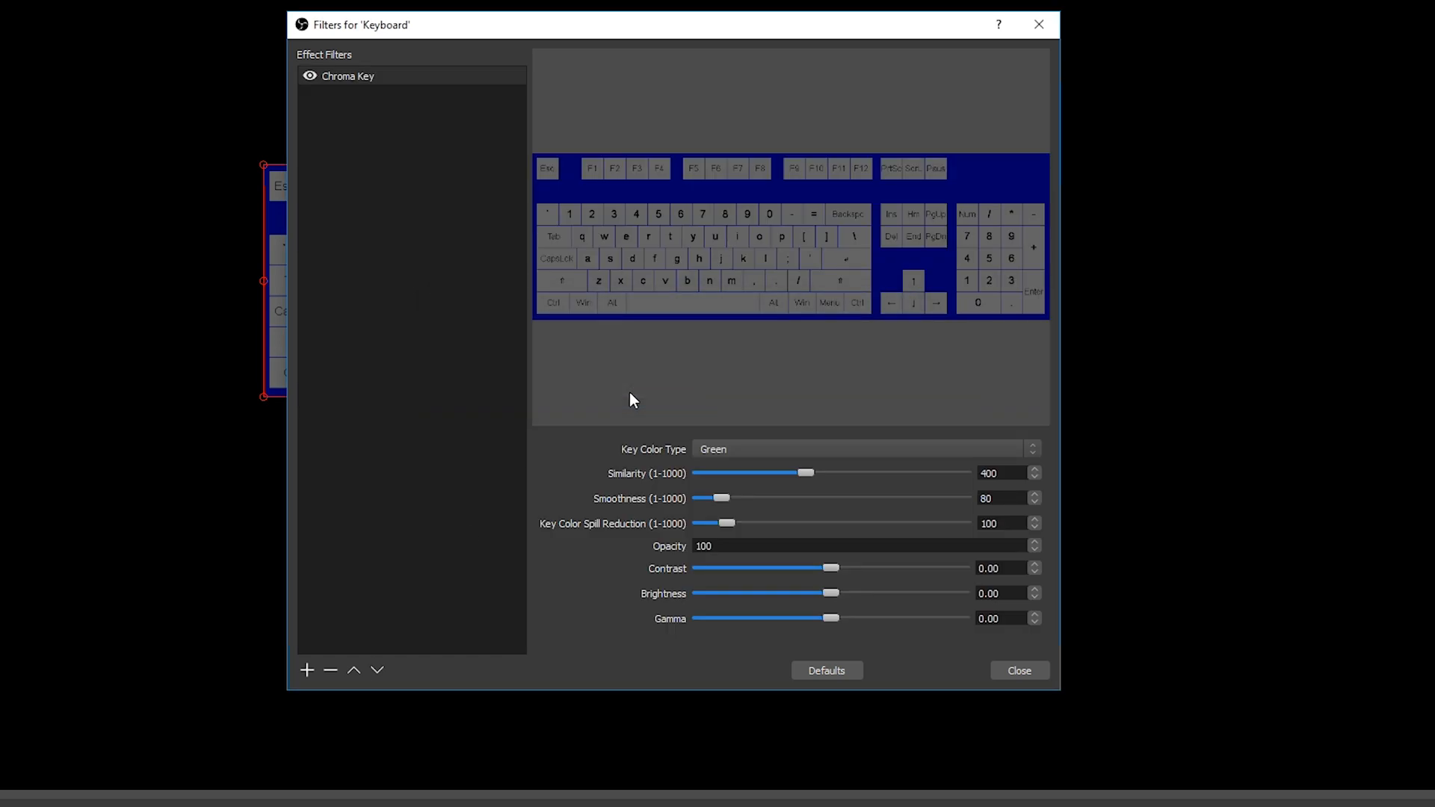
pyautogui.moveTo(848, 368)
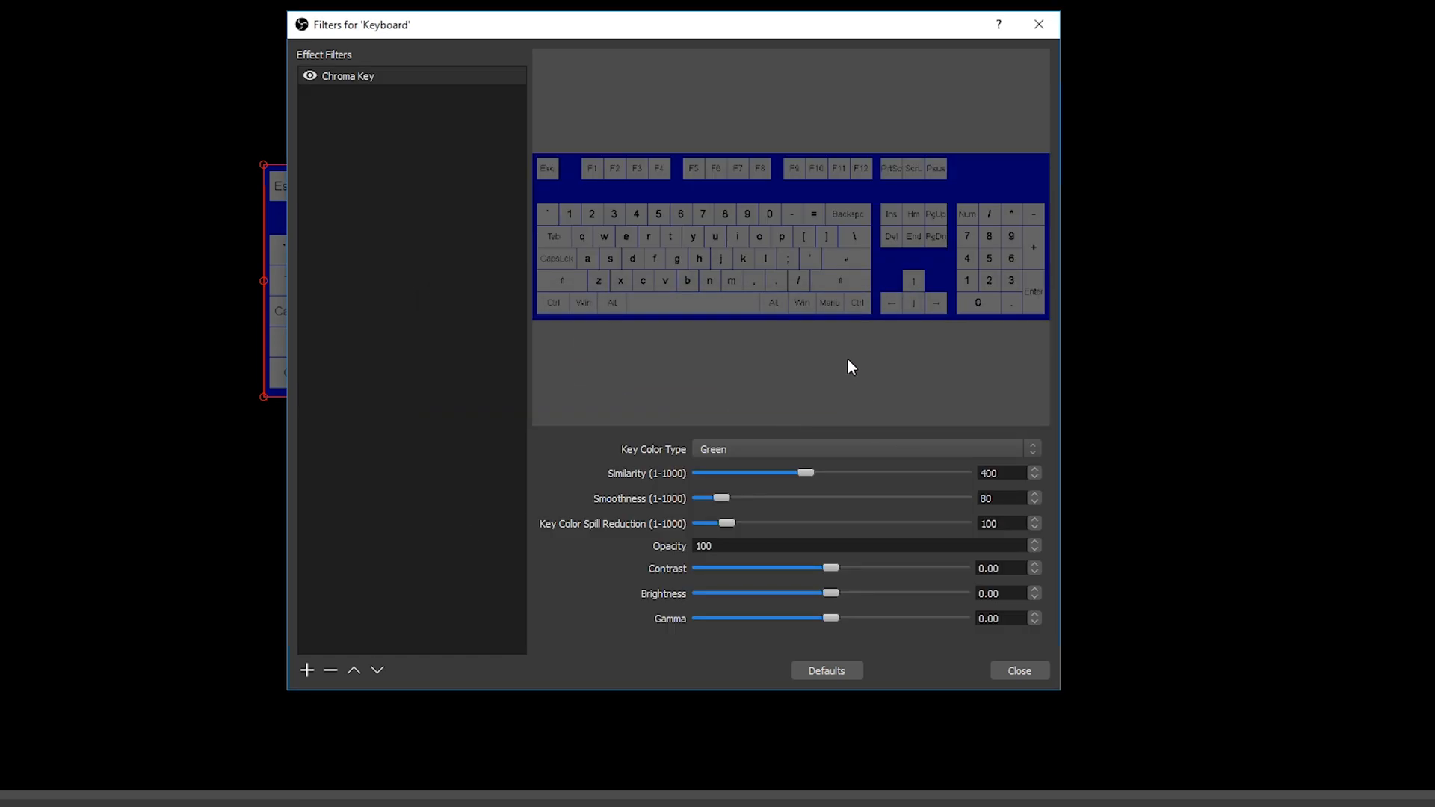
pyautogui.moveTo(771, 353)
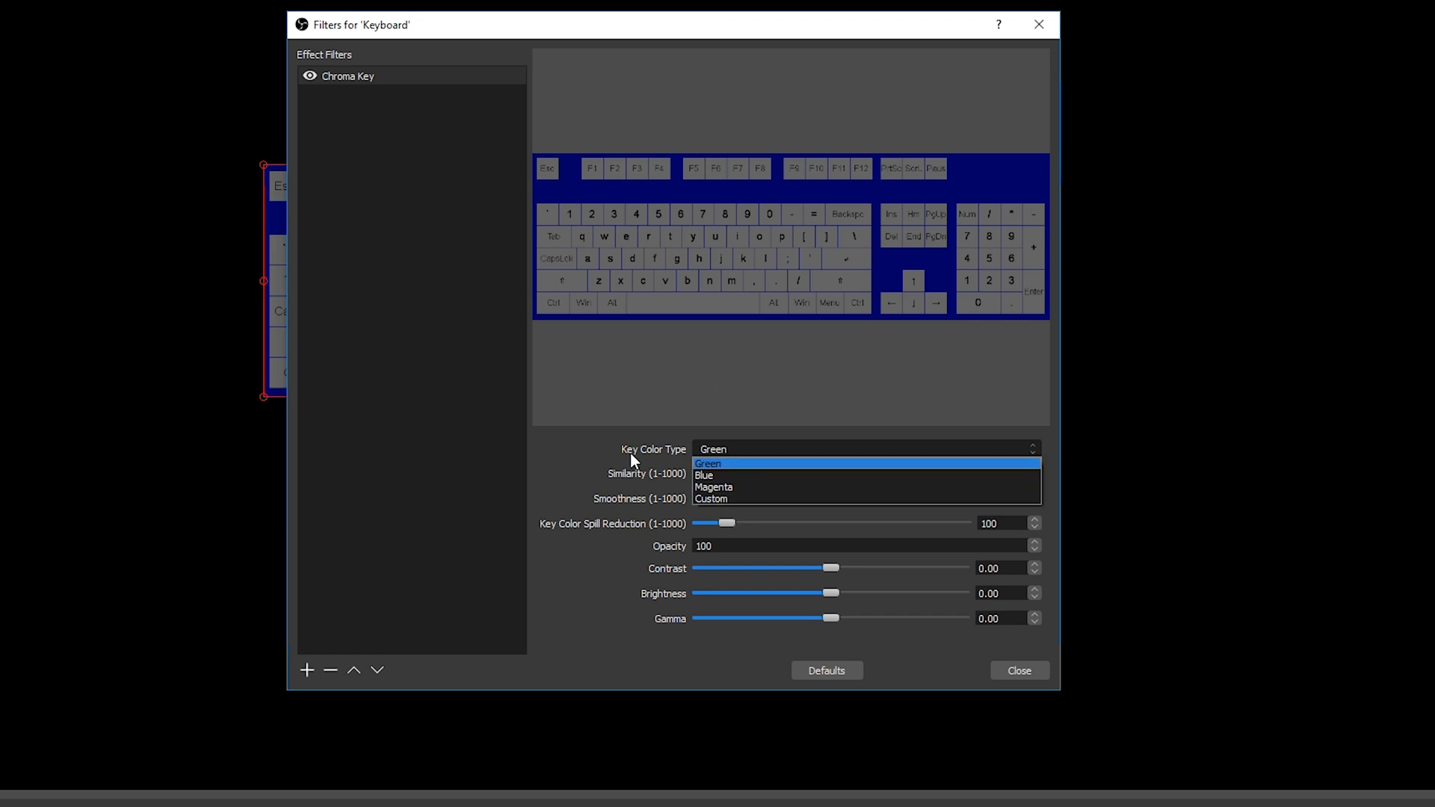
pyautogui.moveTo(704, 475)
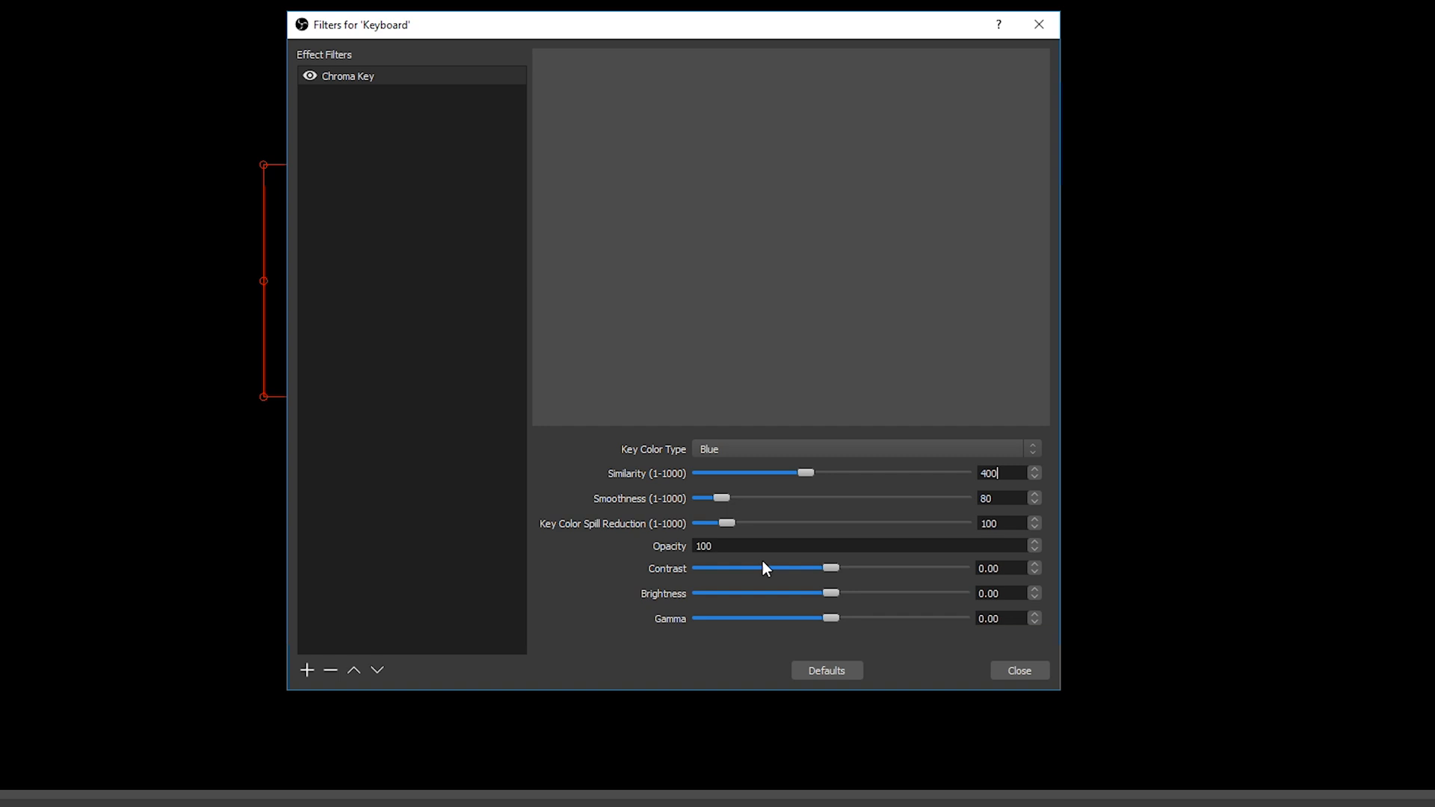
pyautogui.moveTo(783, 534)
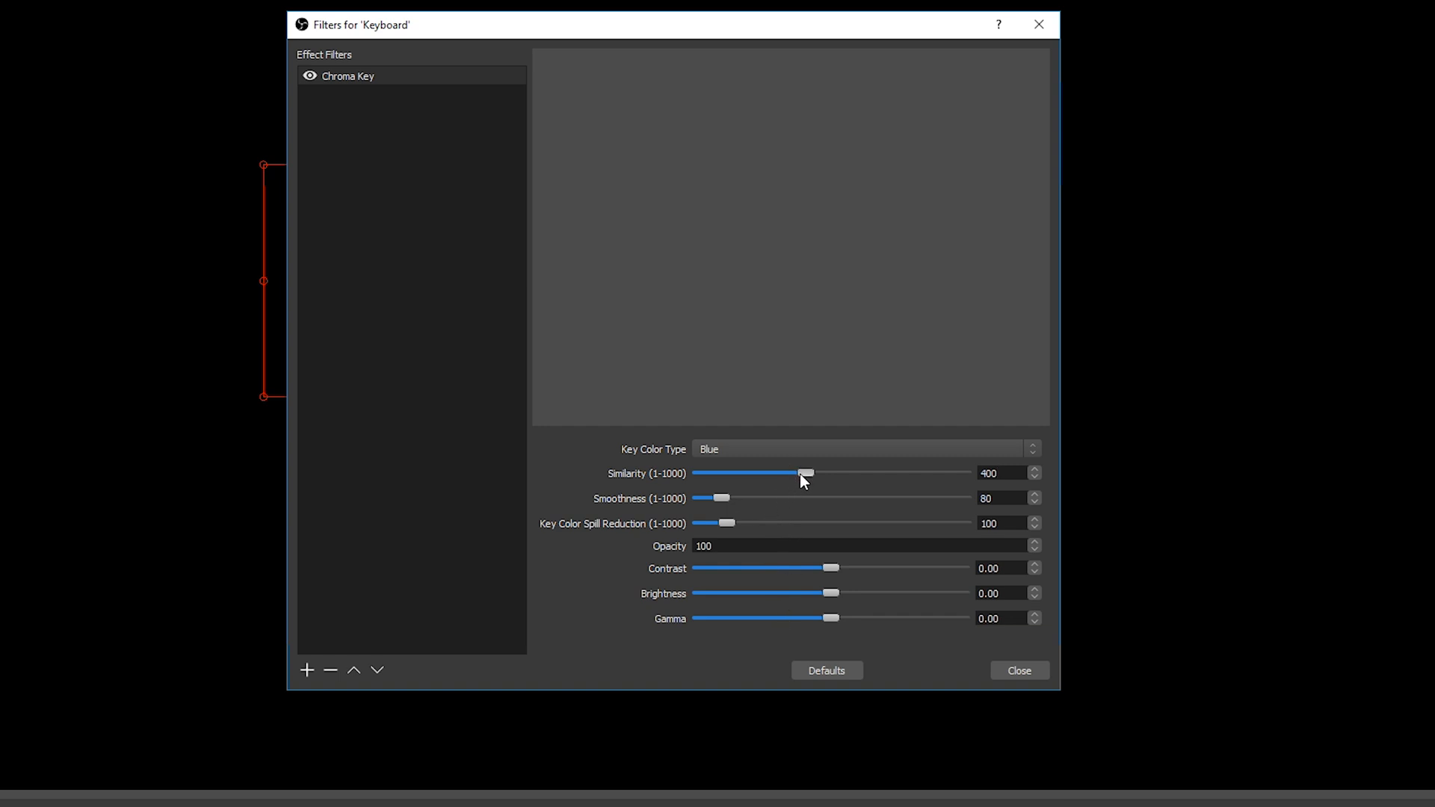
# Tune the blue chroma key to similarity 264, smoothness 117 and spill reduction 172
pyautogui.moveTo(804, 474); pyautogui.dragTo(766, 473)
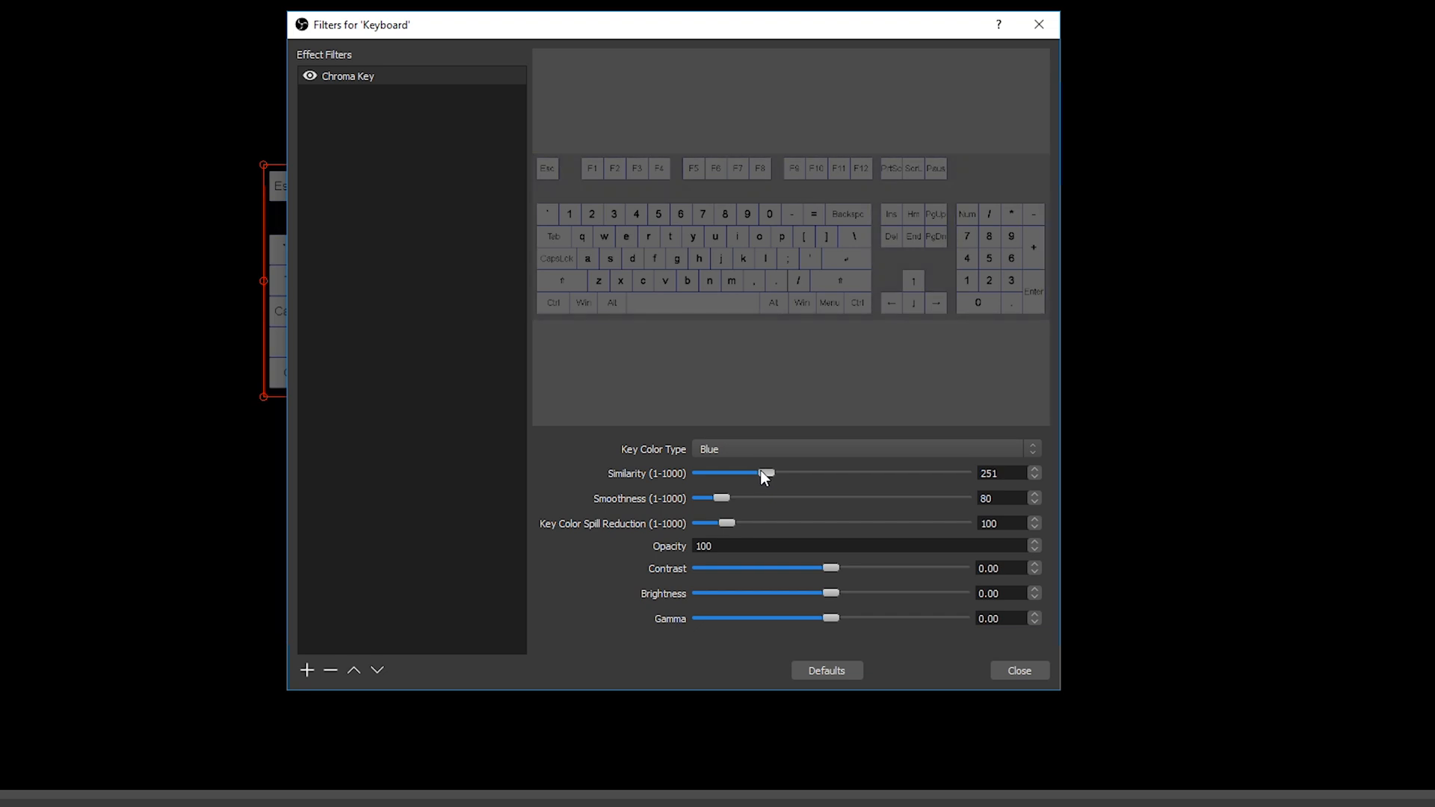
pyautogui.moveTo(765, 473); pyautogui.dragTo(771, 474)
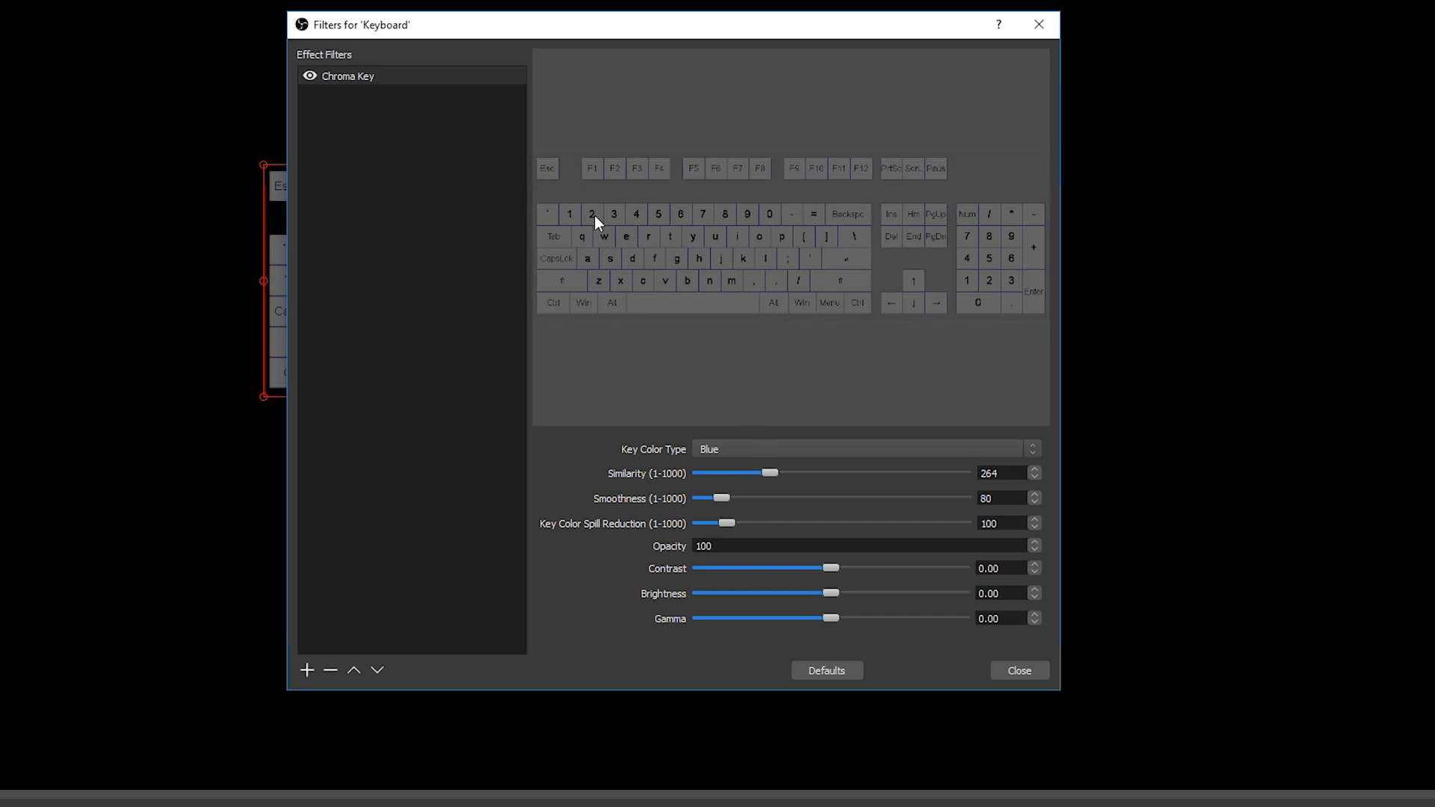
pyautogui.moveTo(720, 497); pyautogui.dragTo(718, 498)
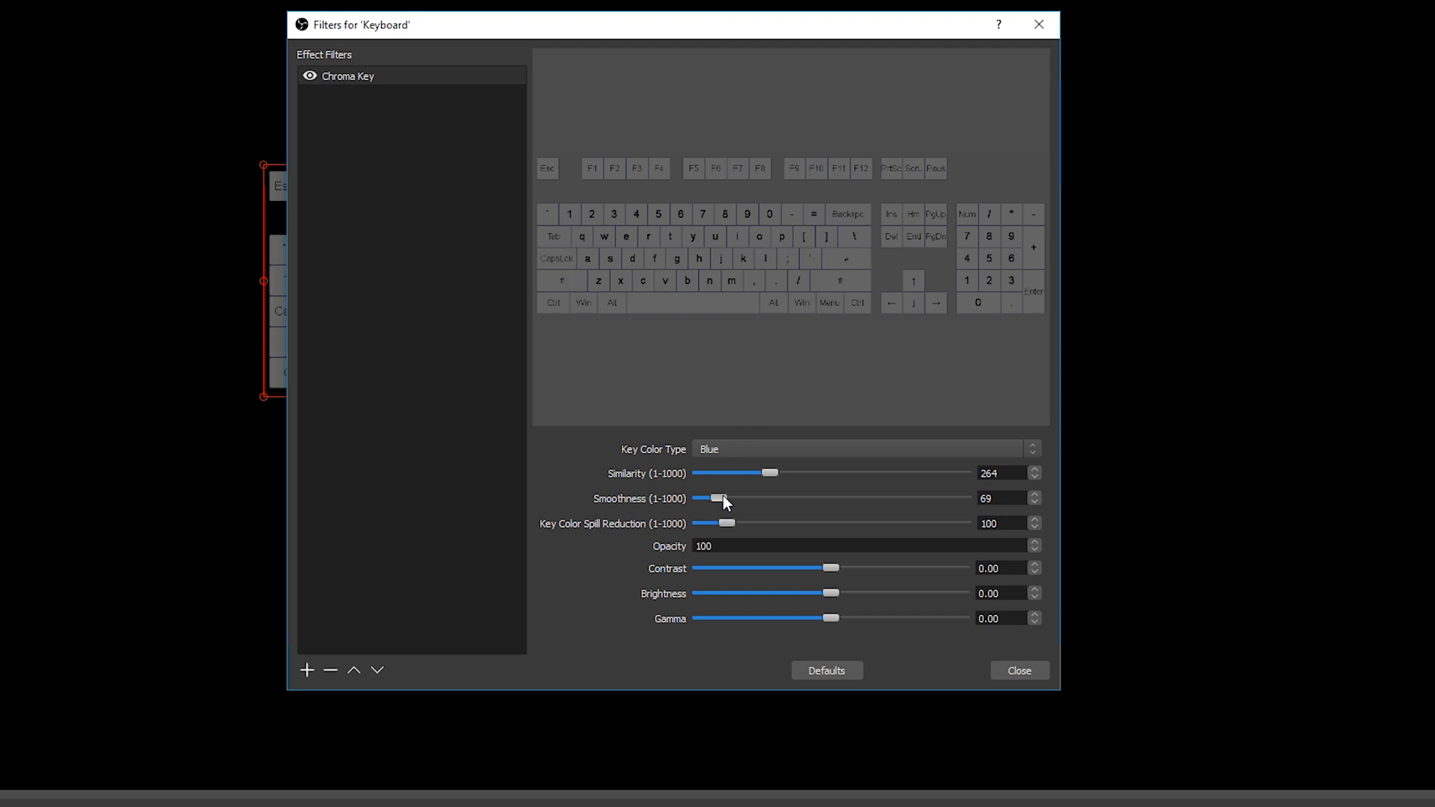
pyautogui.moveTo(724, 498); pyautogui.dragTo(716, 498)
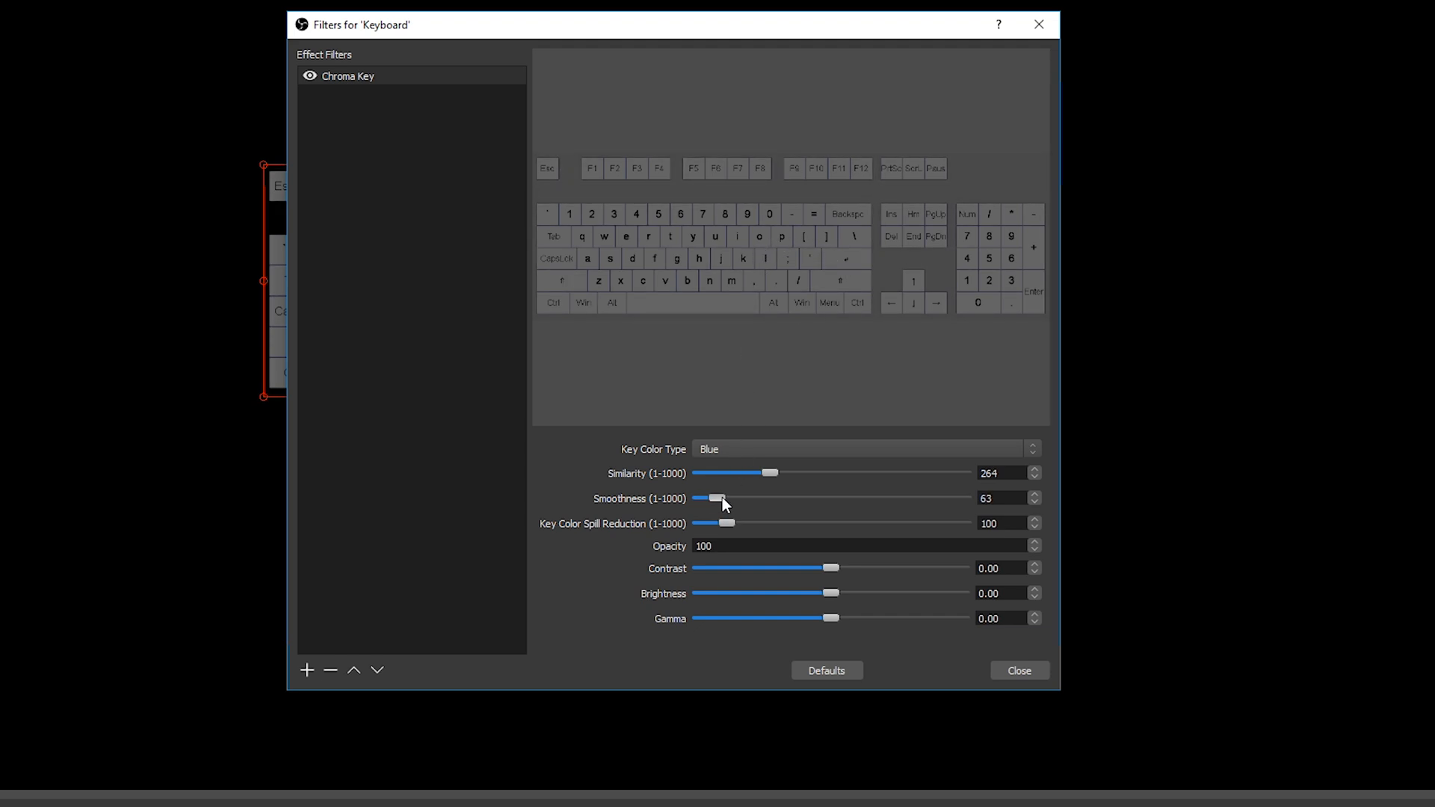
pyautogui.moveTo(719, 498); pyautogui.dragTo(734, 498)
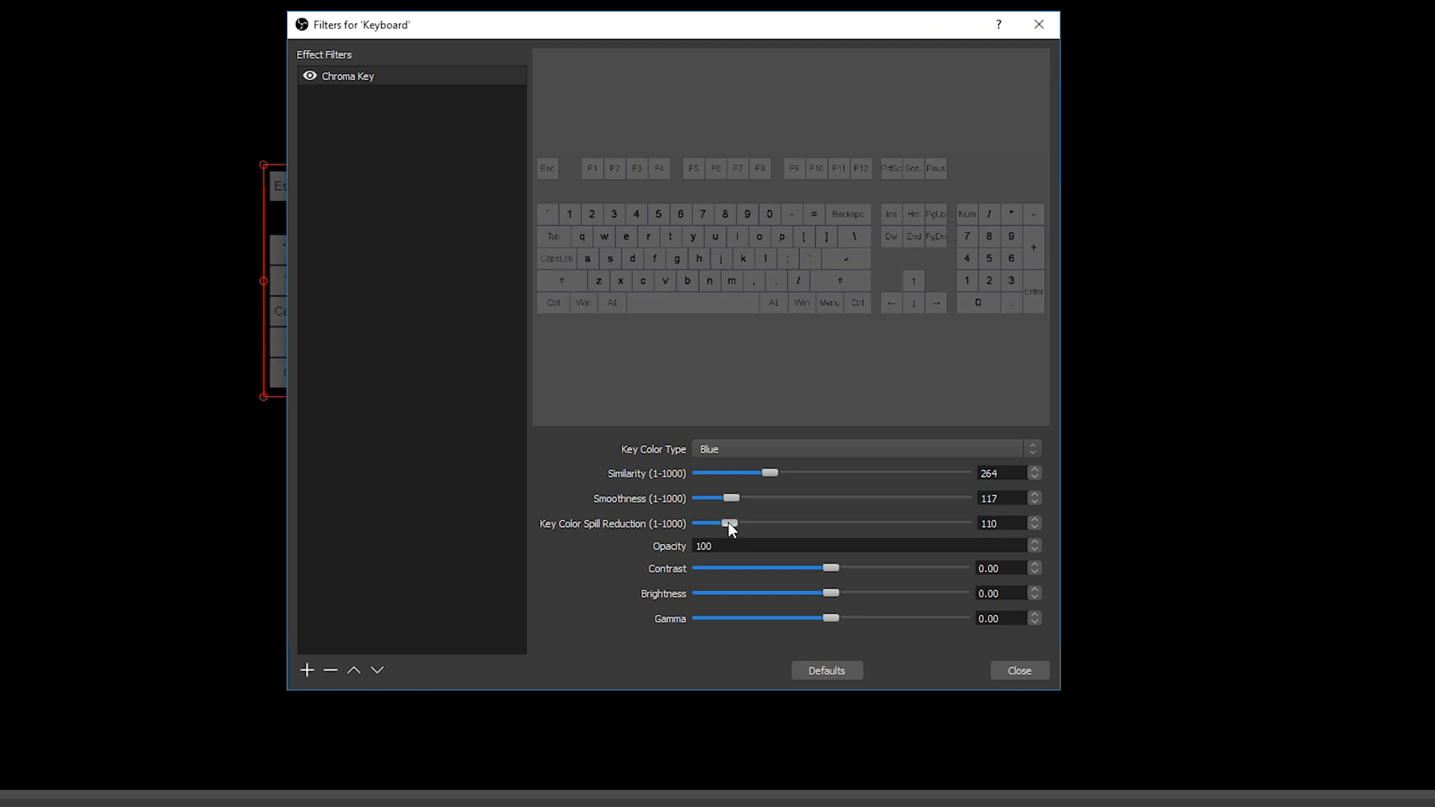
pyautogui.moveTo(728, 523); pyautogui.dragTo(755, 523)
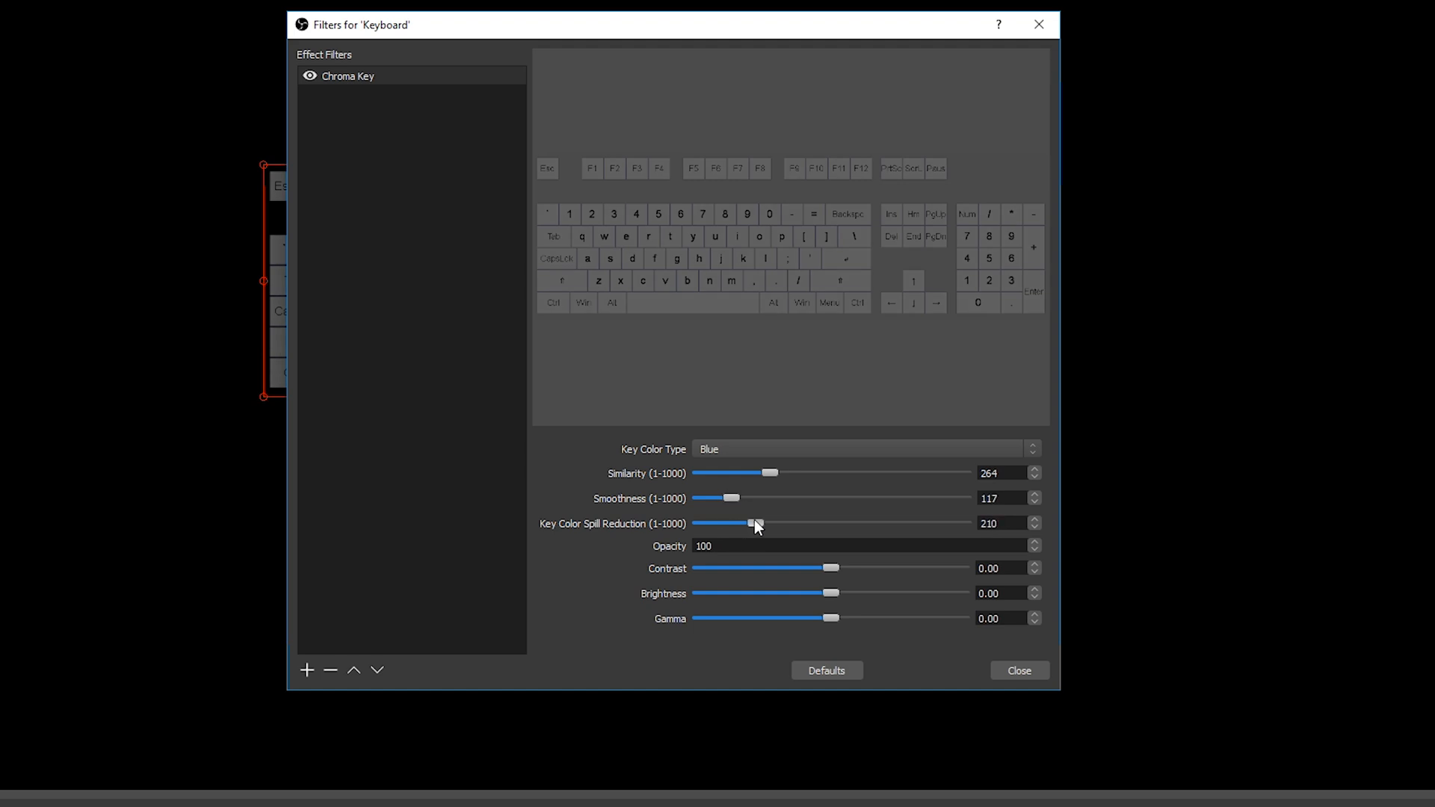
pyautogui.moveTo(754, 523); pyautogui.dragTo(744, 523)
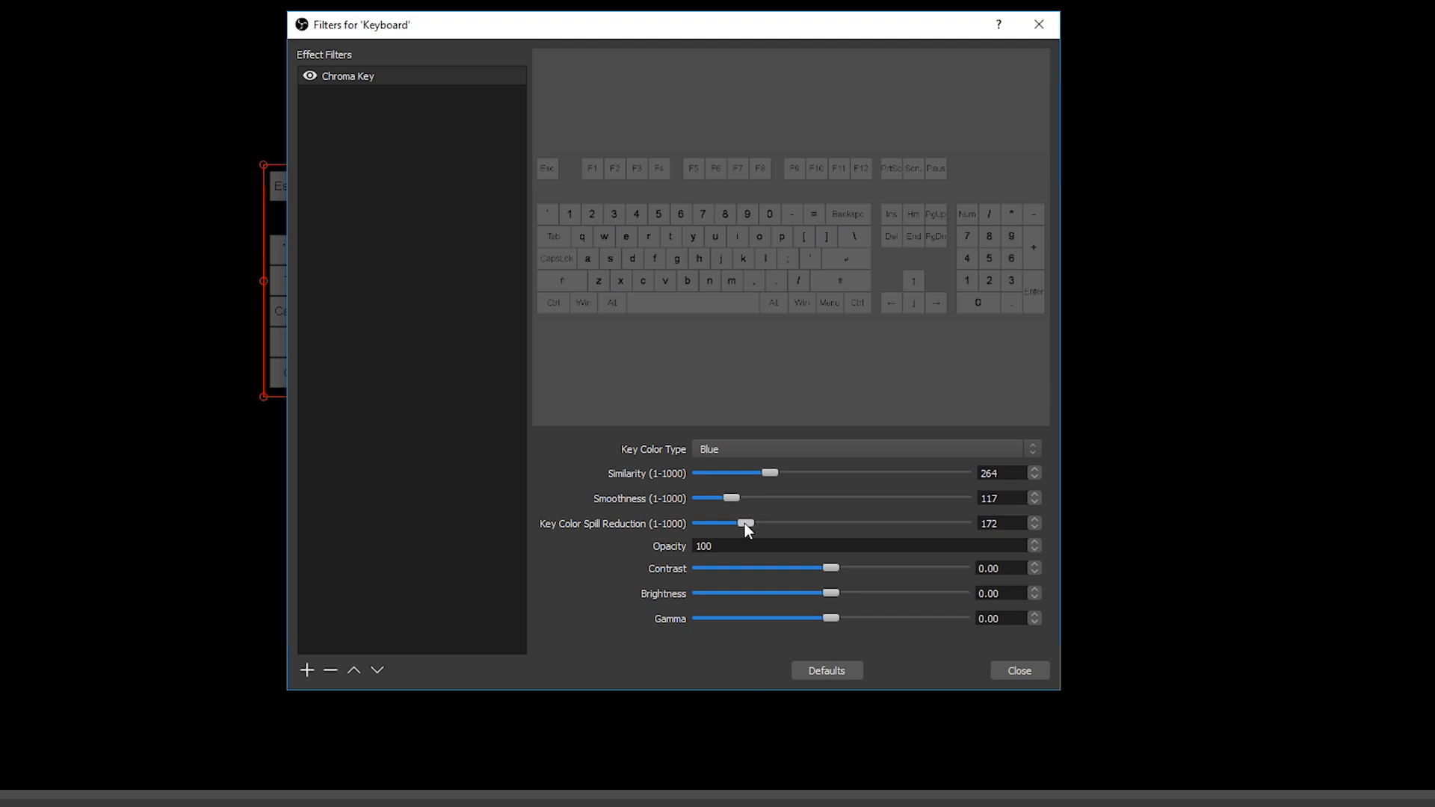
pyautogui.moveTo(743, 532)
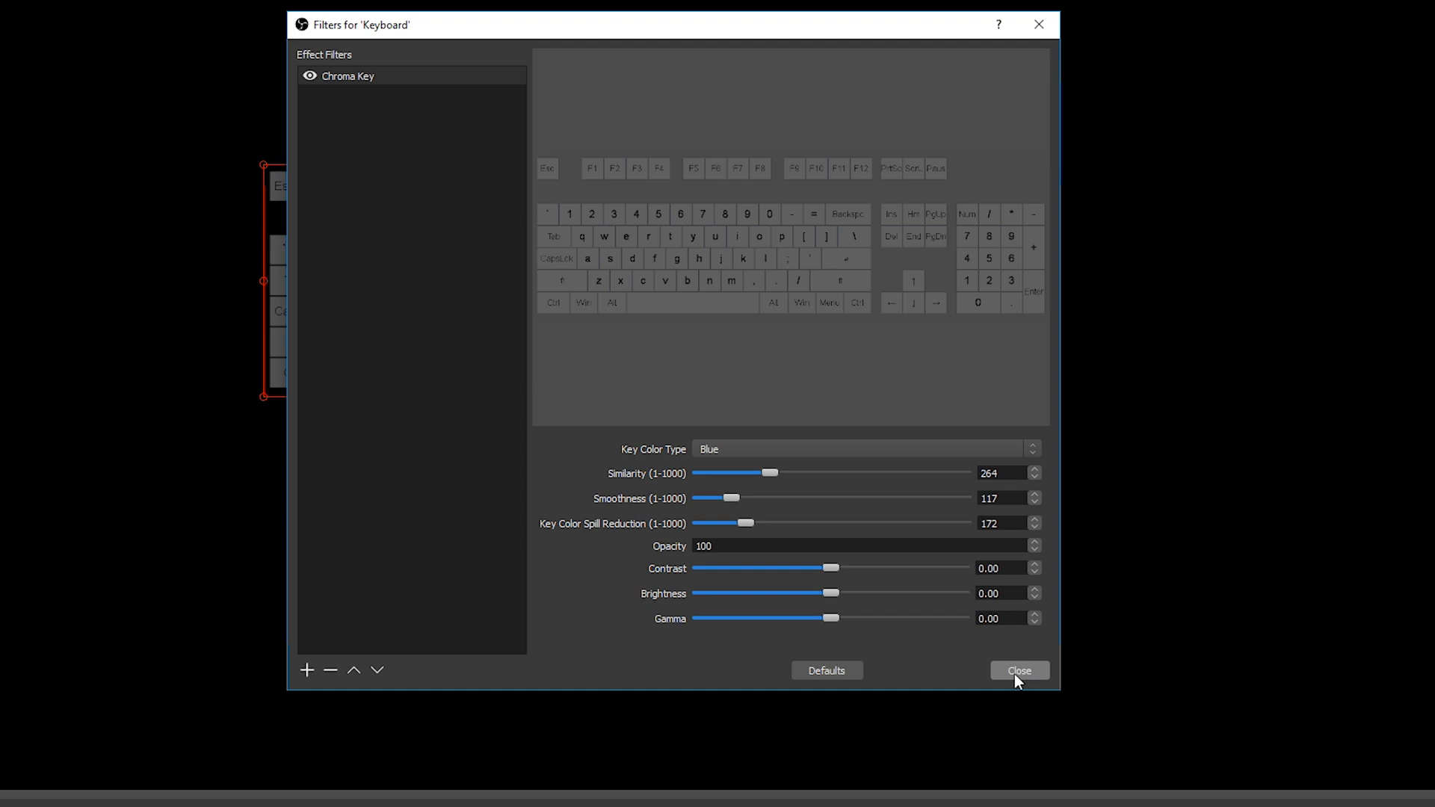
# Close the Filters for 'Keyboard' dialog, leaving the keyed keyboard over a black preview
pyautogui.click(1017, 669)
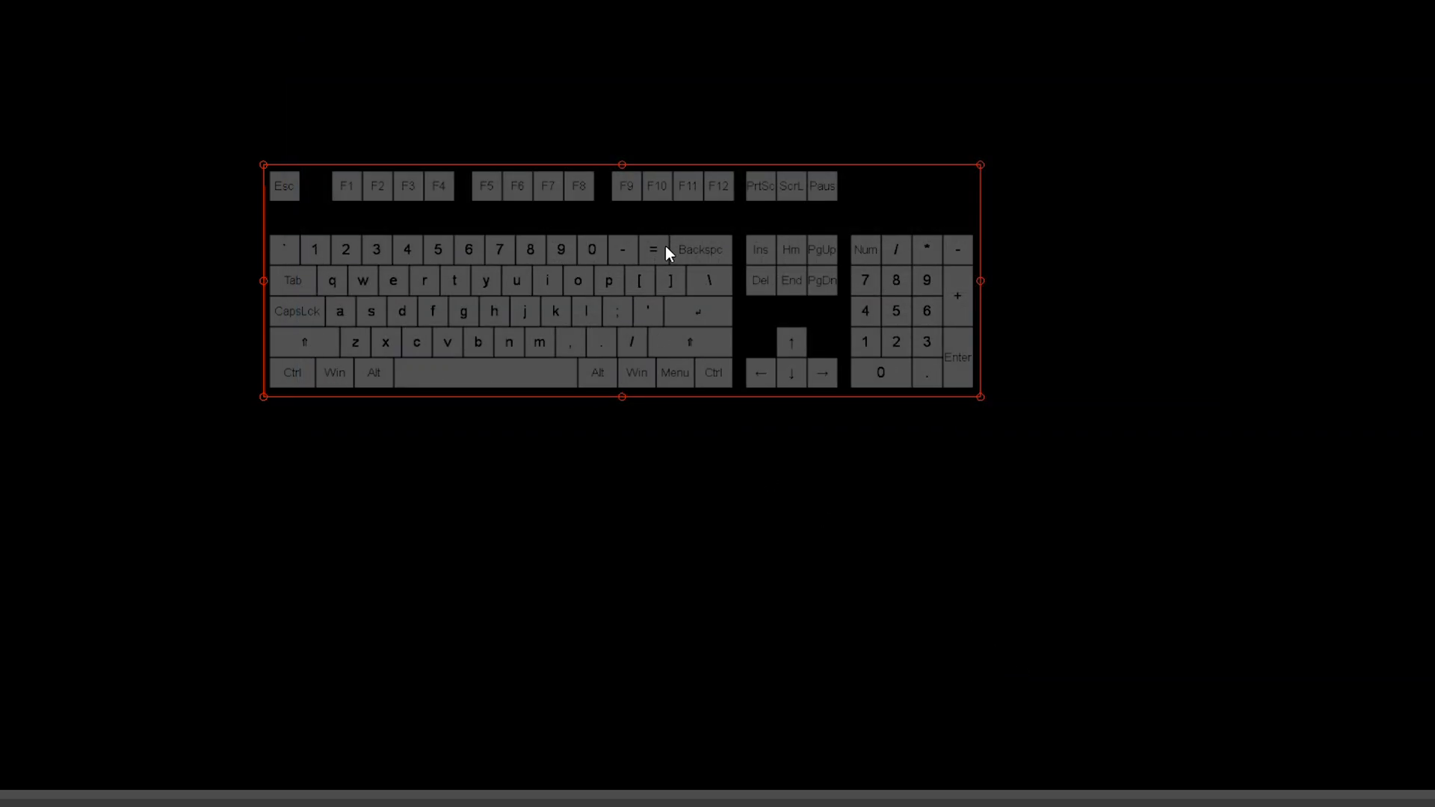
pyautogui.moveTo(667, 281)
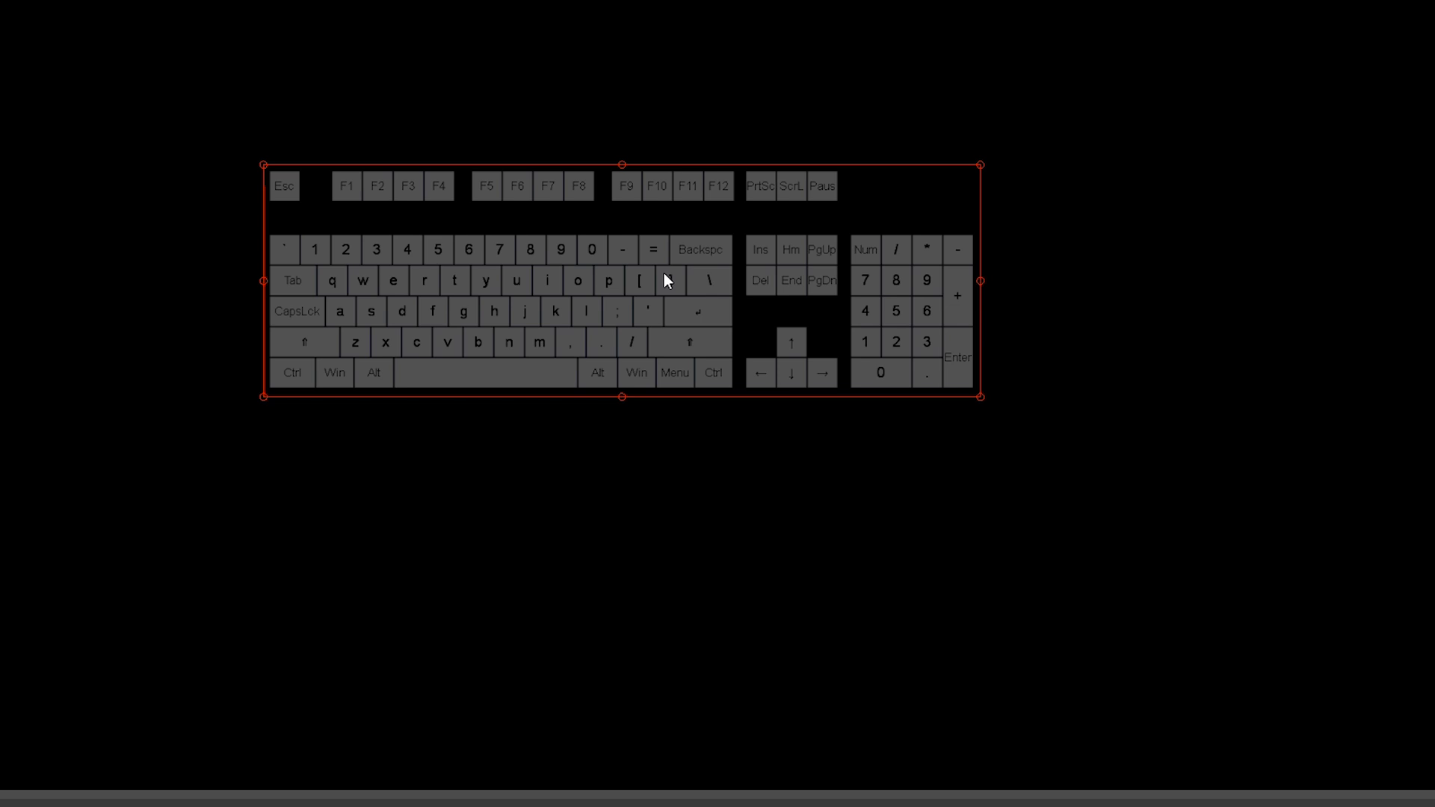